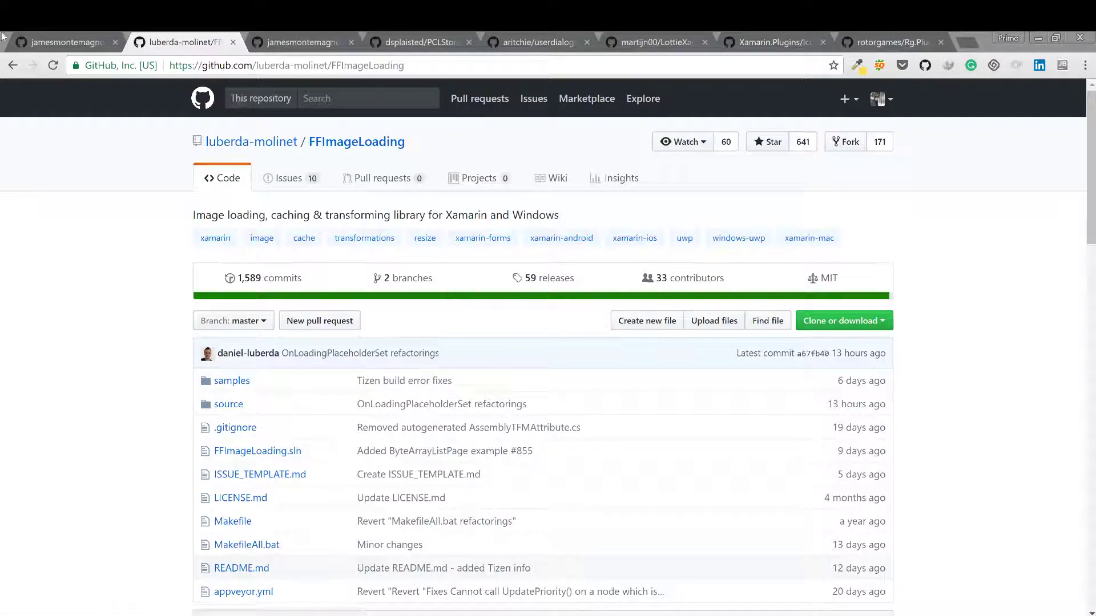
mouse_move(63, 42)
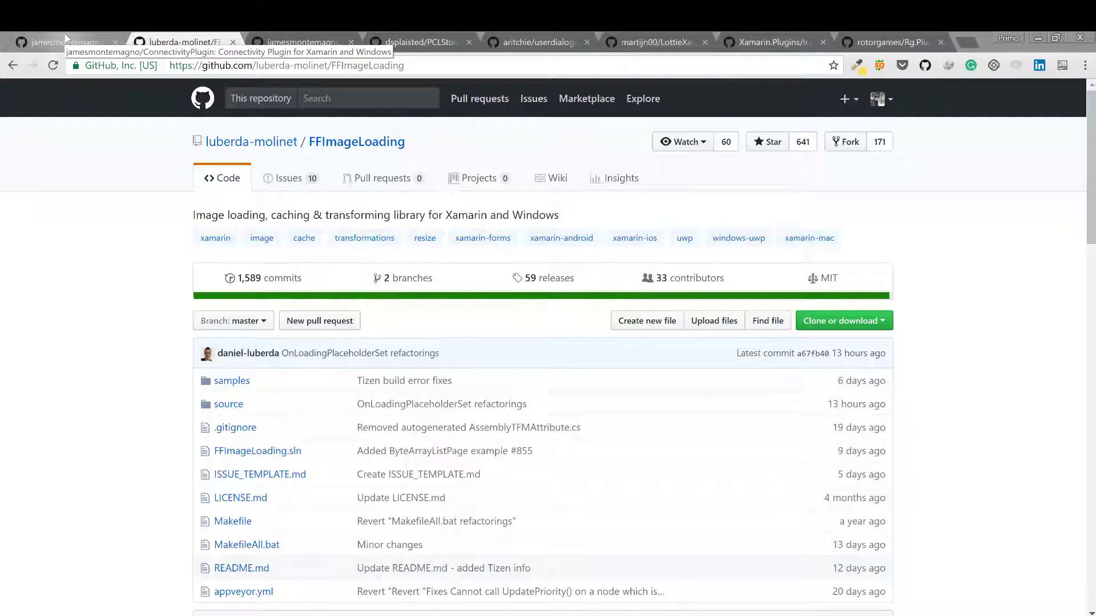
Read the ConnectivityPlugin README down to the License section and return to the top.
left_click(63, 42)
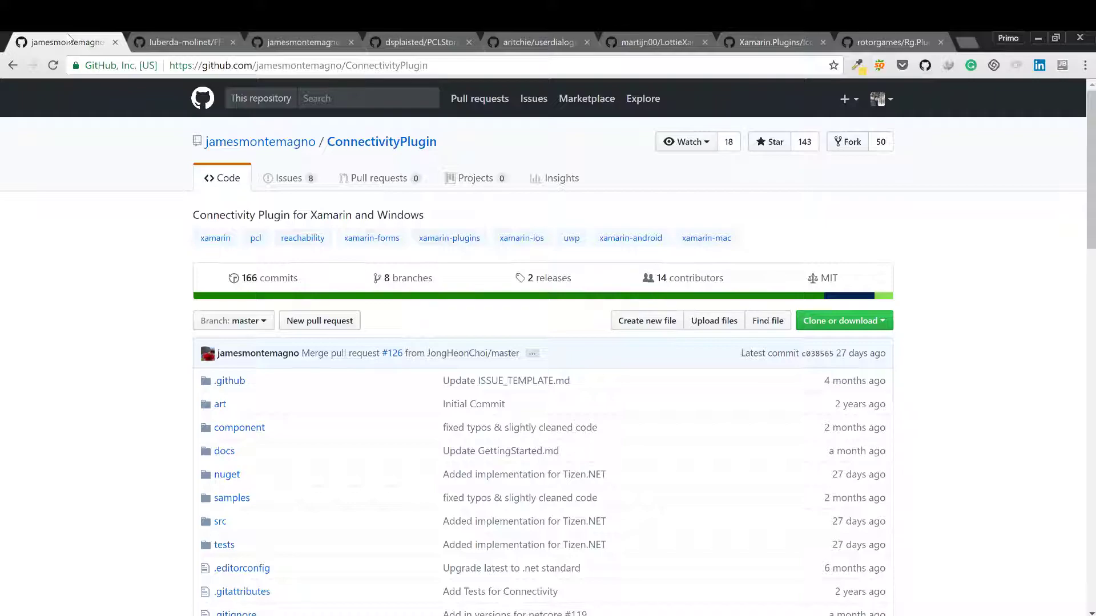
mouse_move(371, 237)
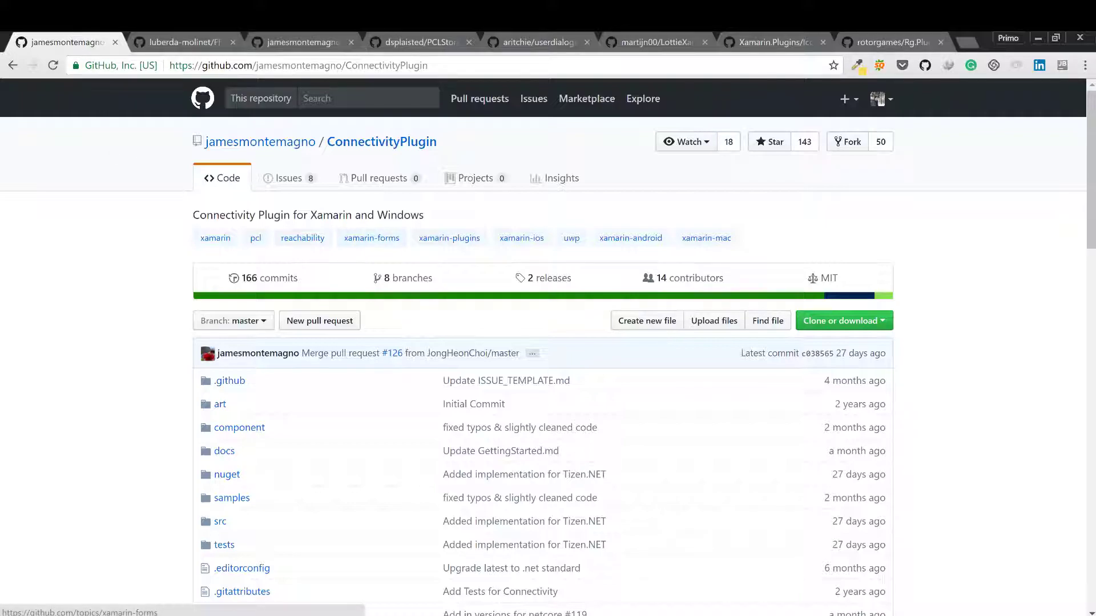
mouse_move(142, 301)
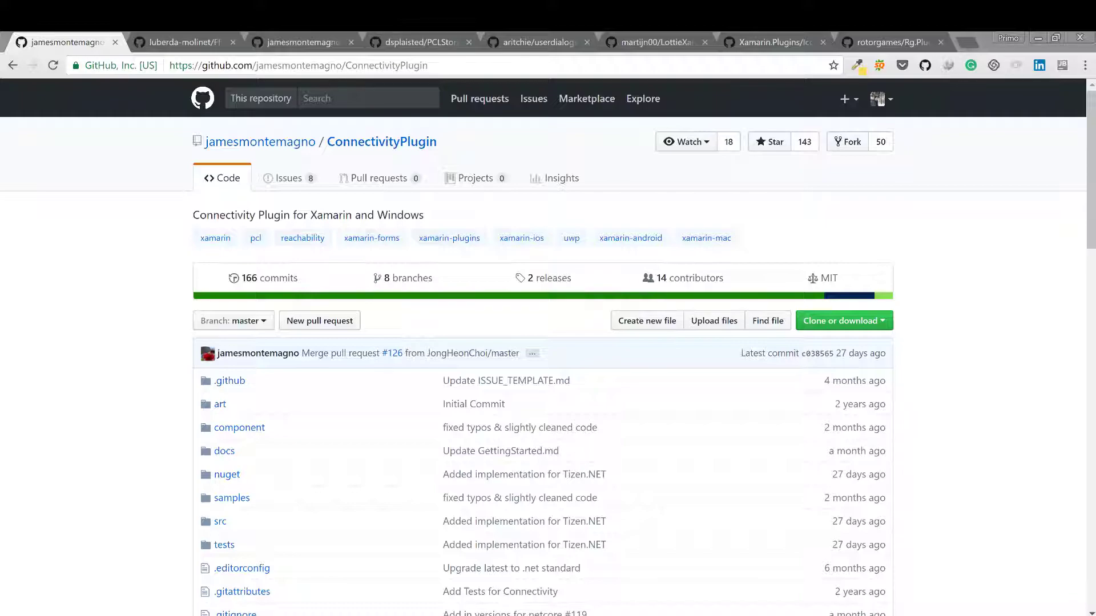
mouse_move(745, 113)
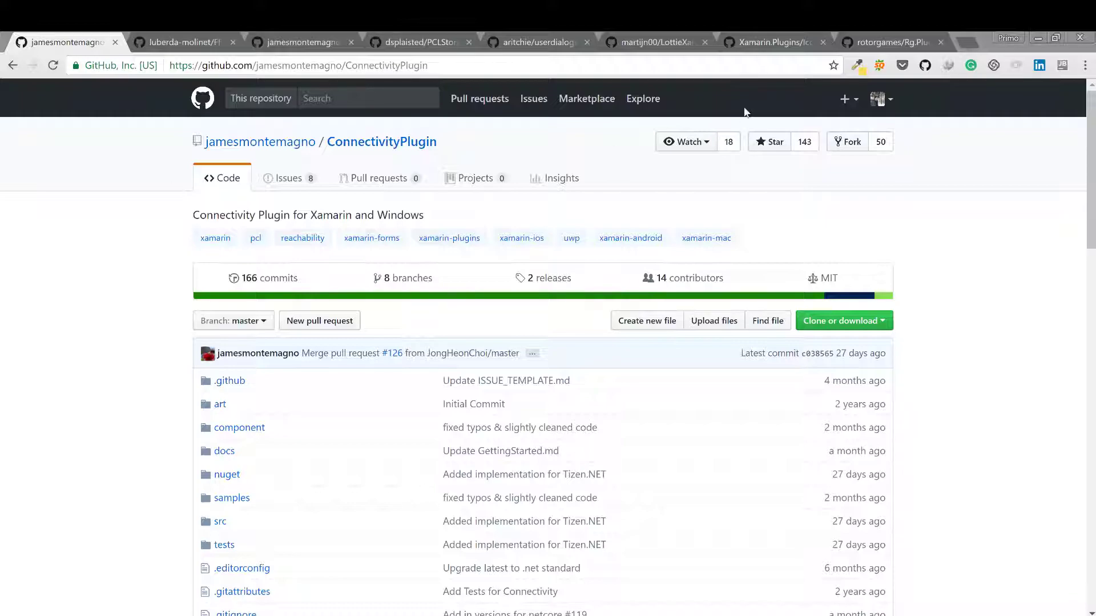
mouse_move(491, 398)
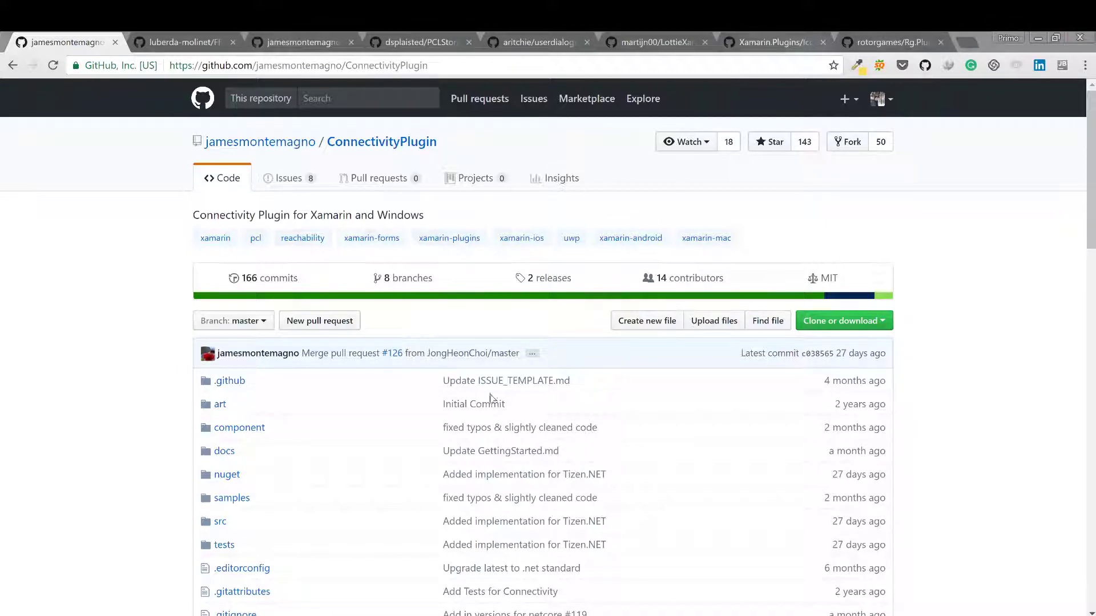
scroll("down", 3)
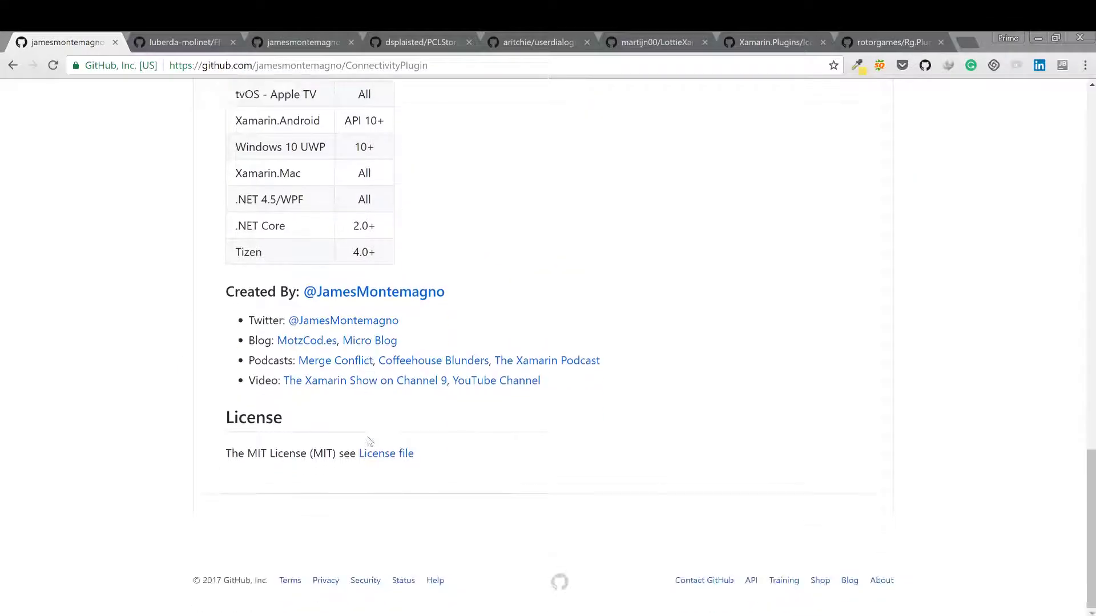
scroll("up", 3)
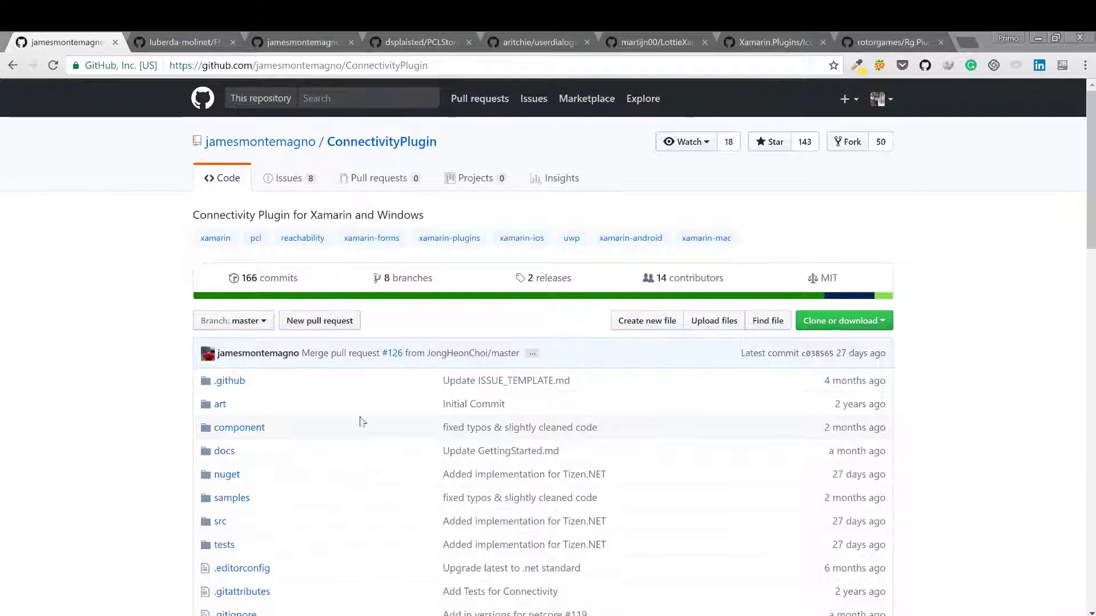
Read the FFImageLoading README features down to the Documentation section.
left_click(181, 42)
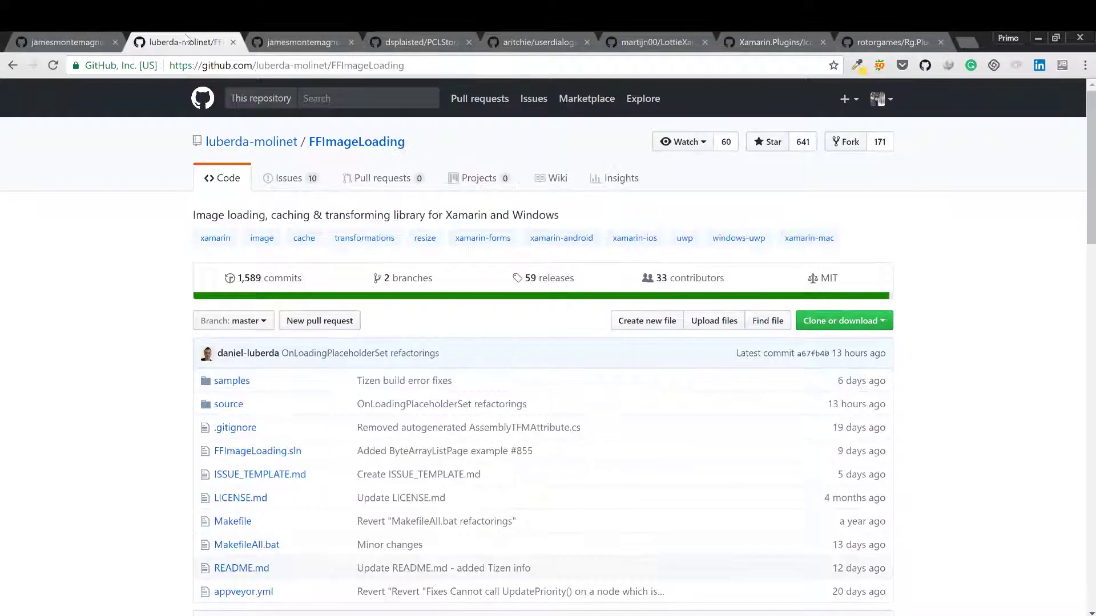
mouse_move(188, 320)
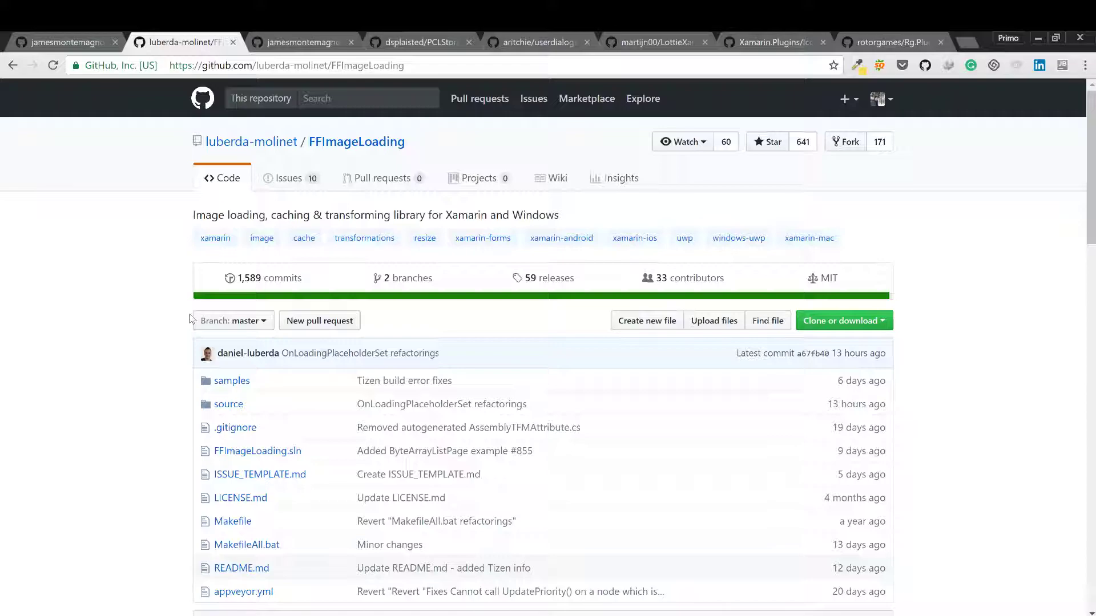
scroll("down", 3)
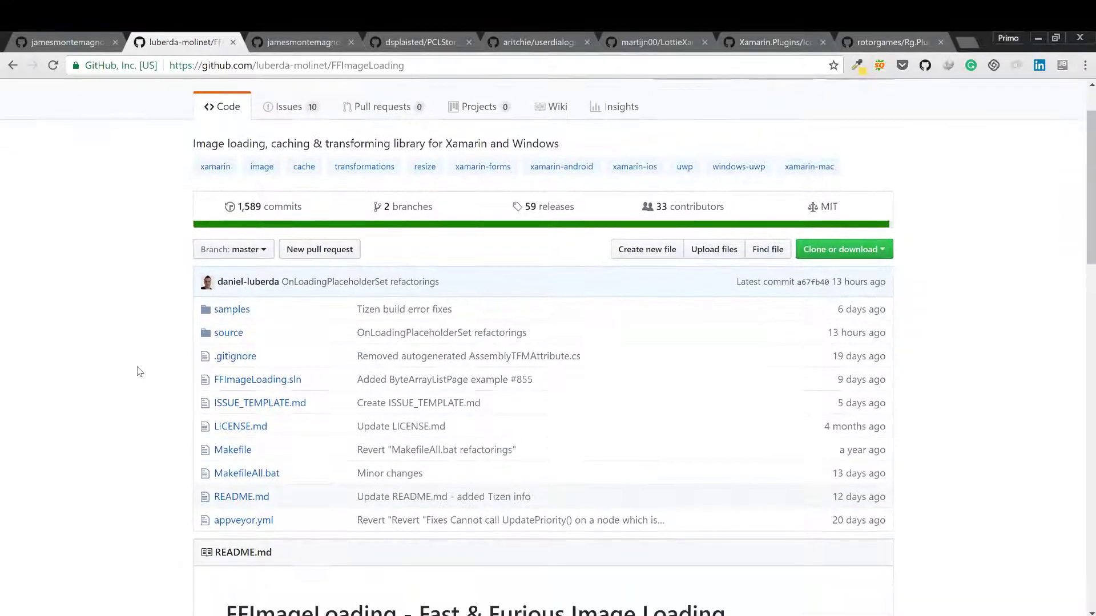
scroll("down", 3)
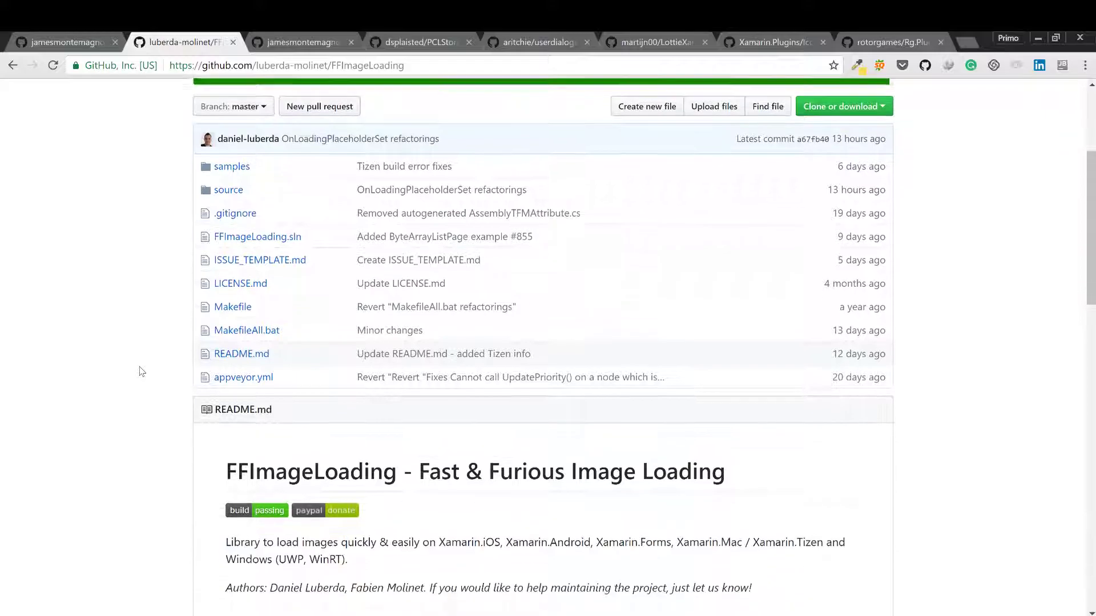
scroll("down", 3)
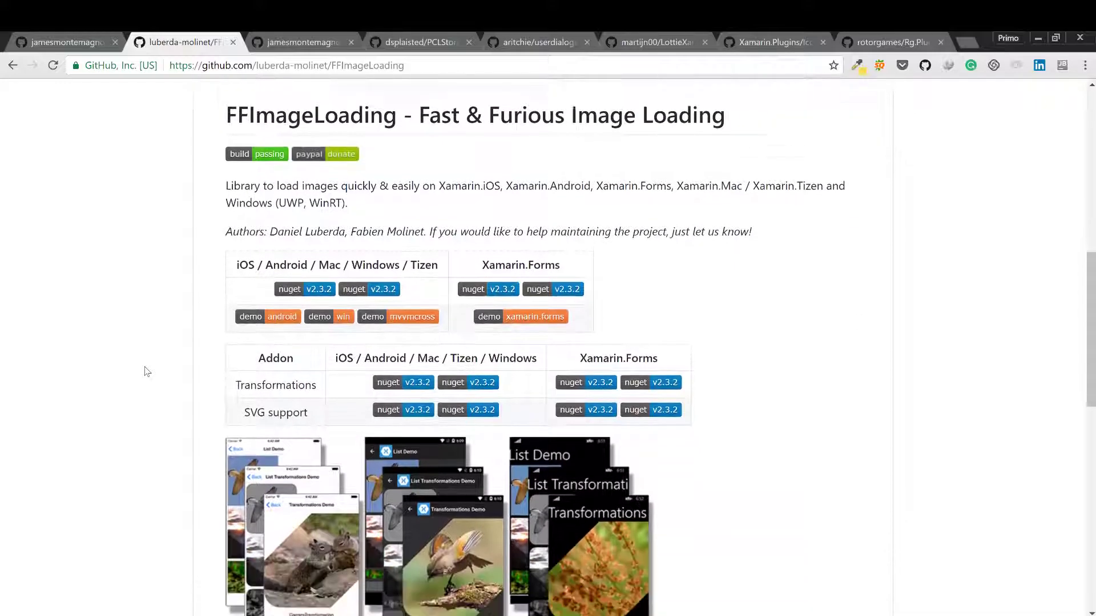
scroll("down", 3)
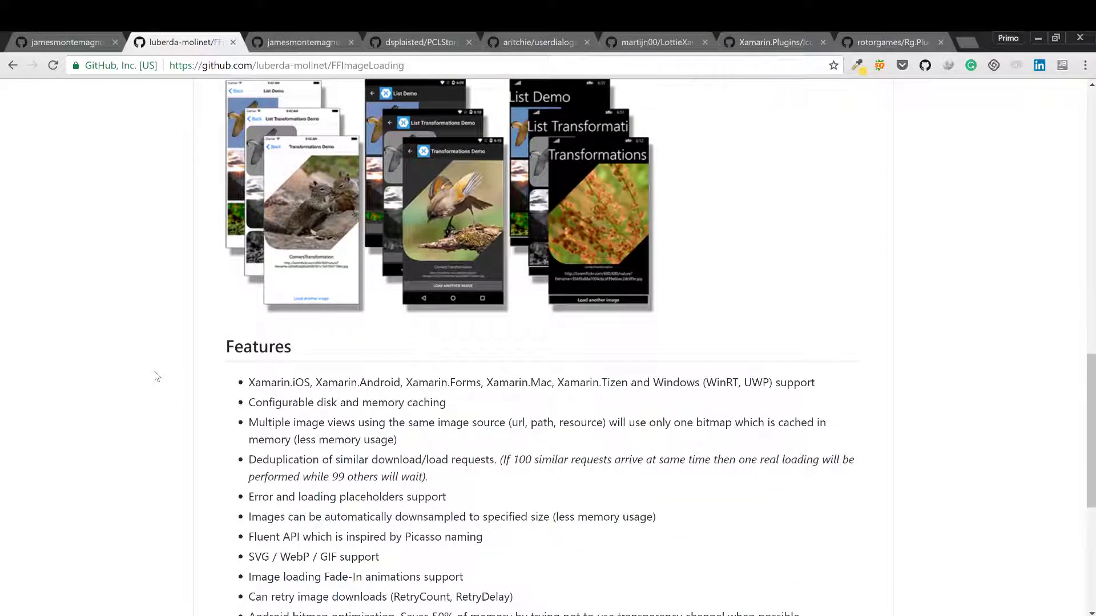
scroll("down", 3)
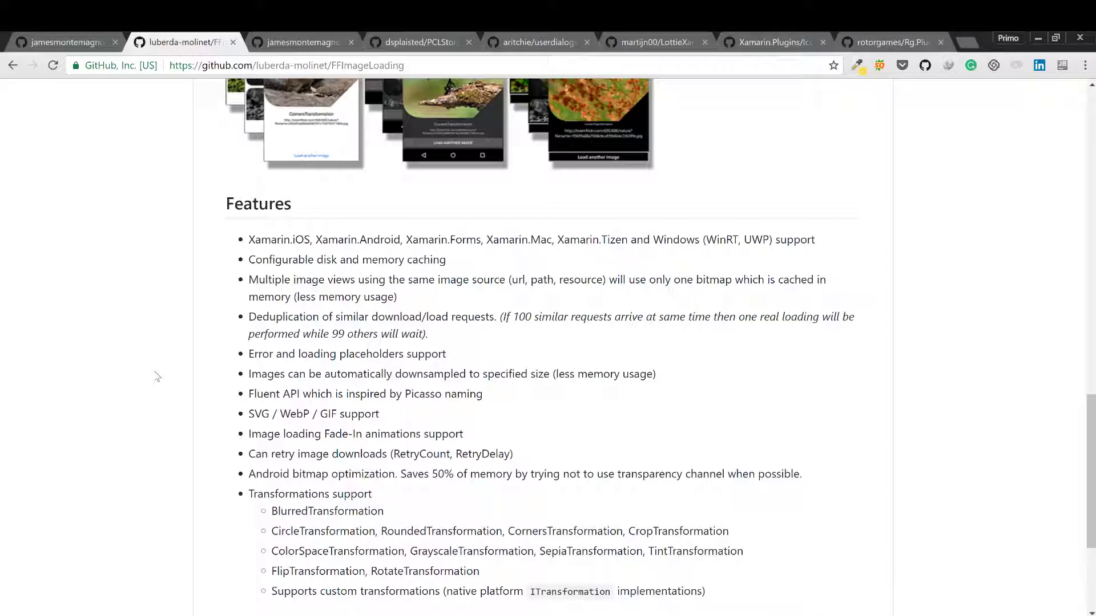
mouse_move(166, 375)
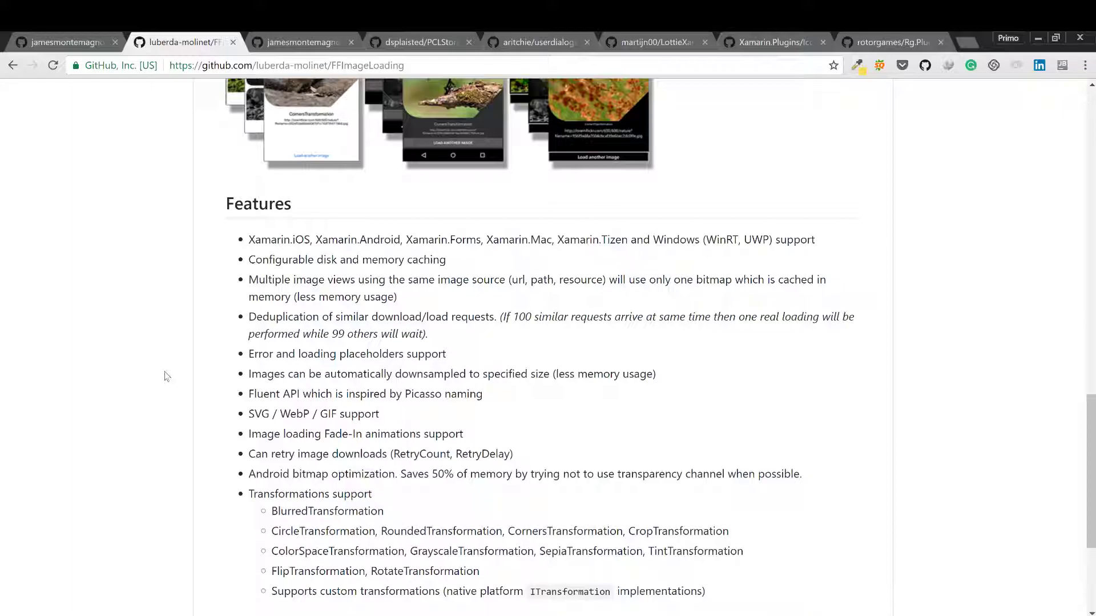
scroll("down", 3)
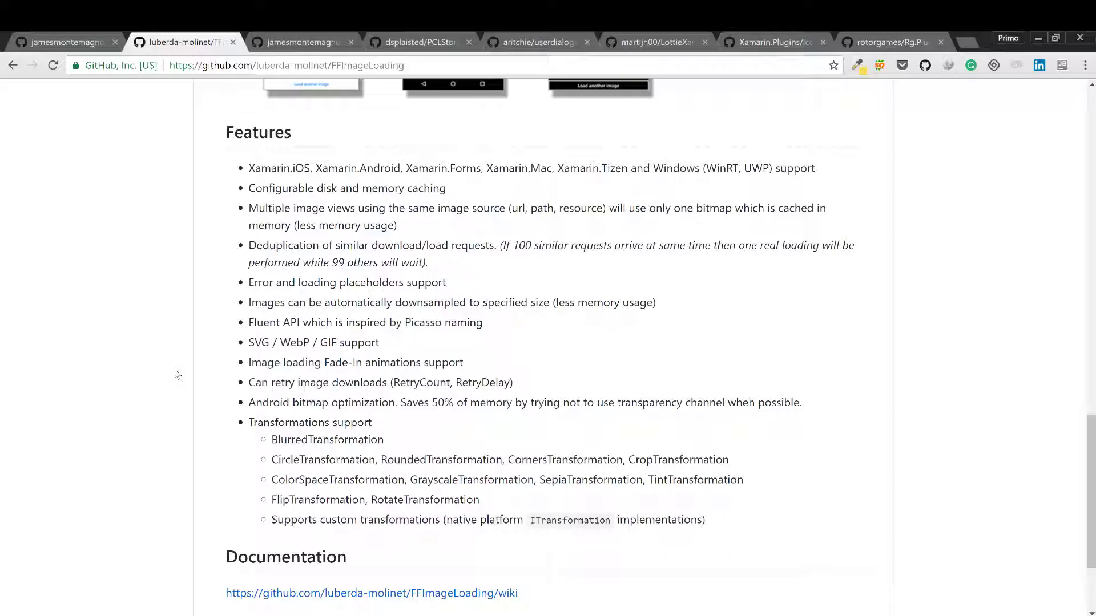
scroll("down", 3)
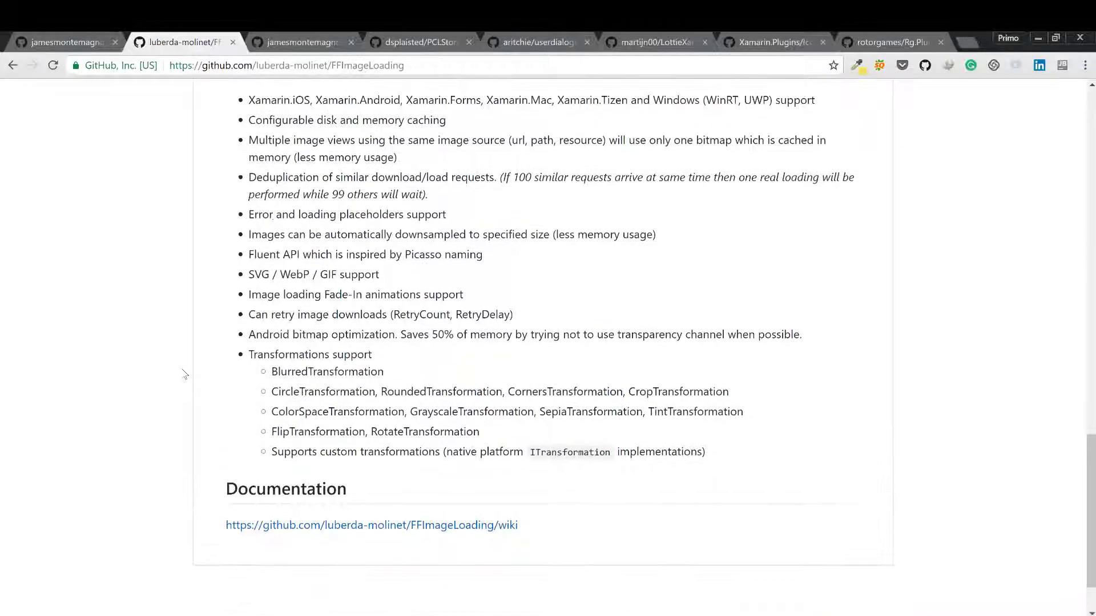
Return to the top of the FFImageLoading repository page.
scroll("up", 3)
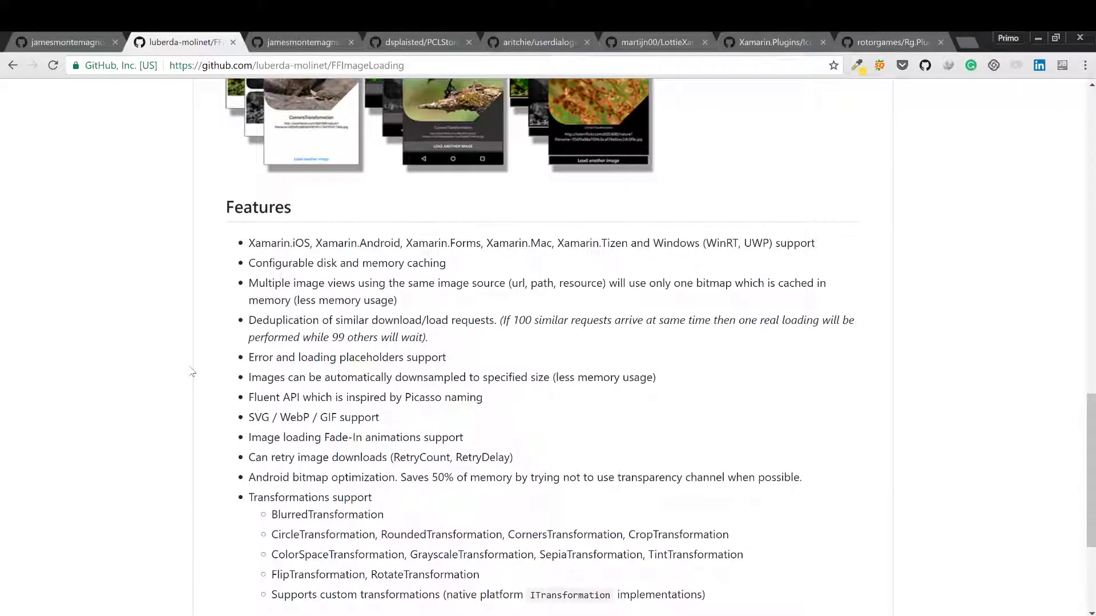
mouse_move(200, 370)
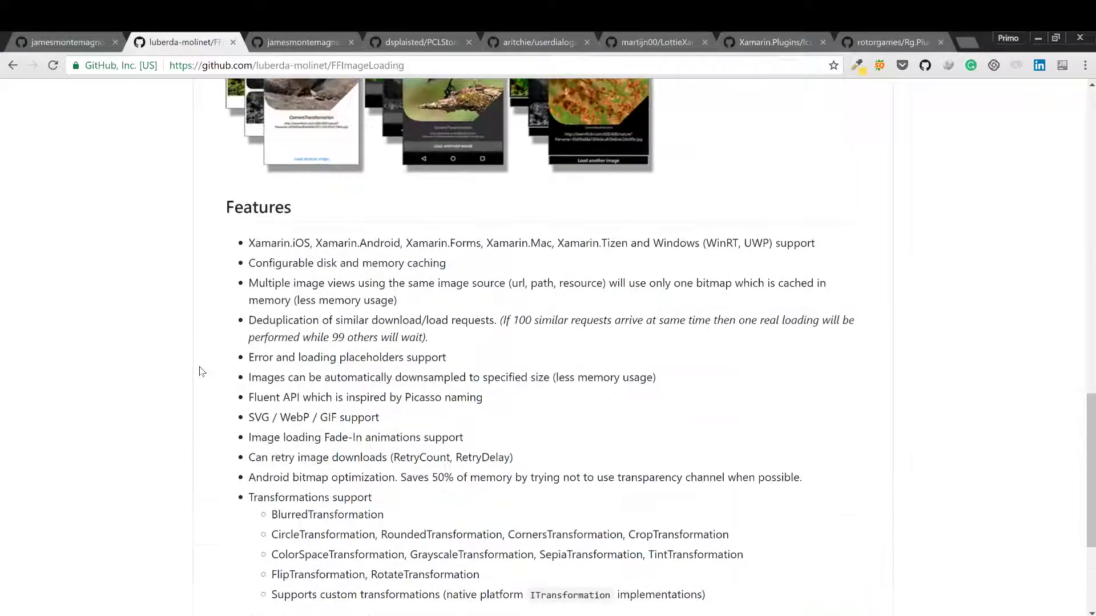
scroll("up", 3)
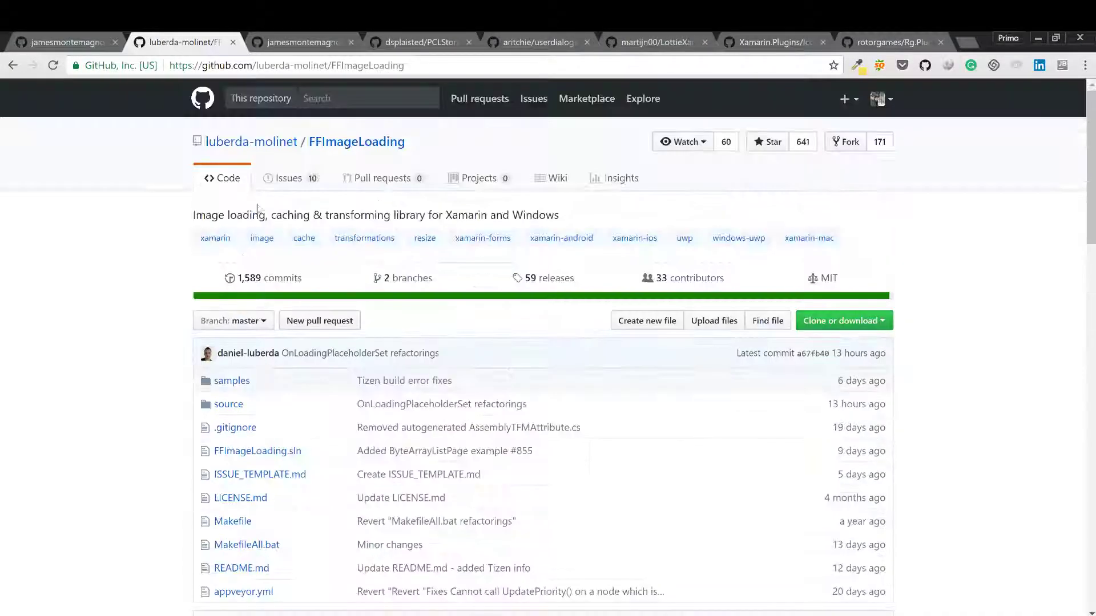
Read the SettingsPlugin README through to the License section and return to the top.
left_click(301, 42)
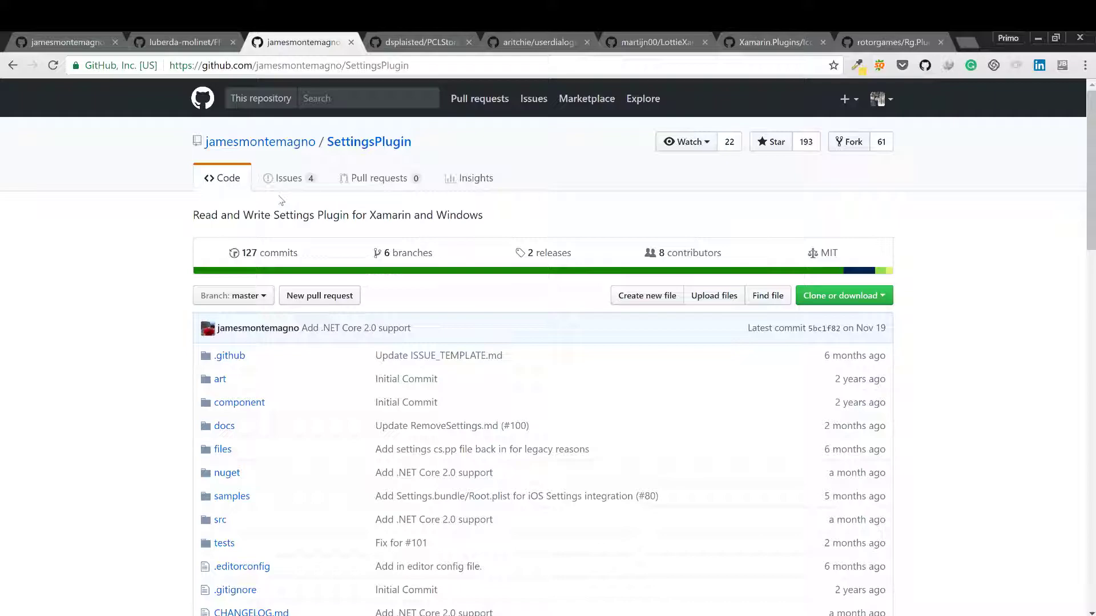
scroll("down", 3)
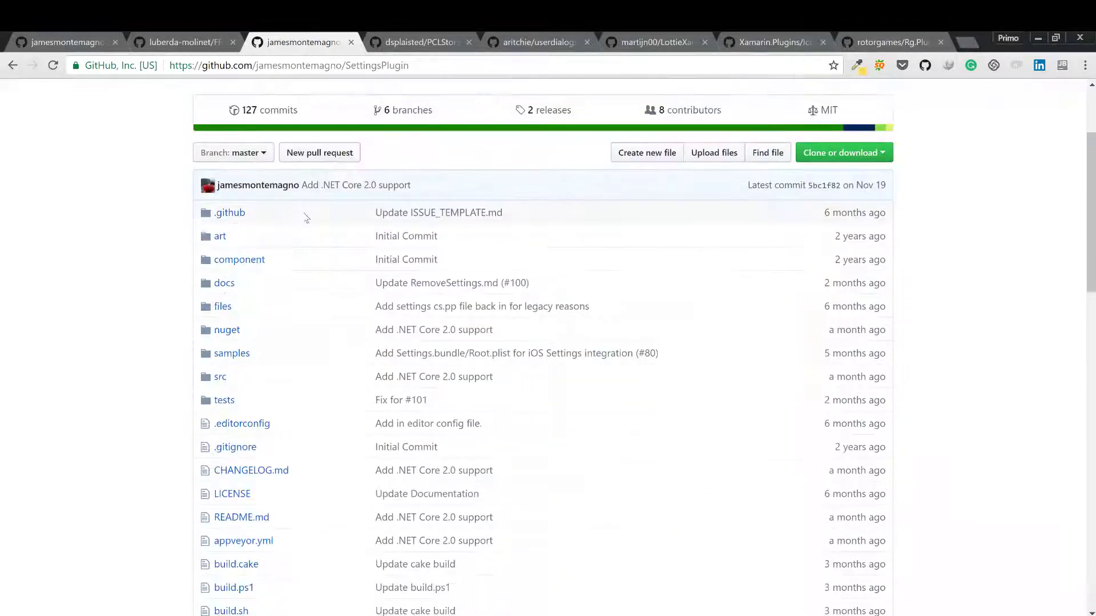
scroll("down", 3)
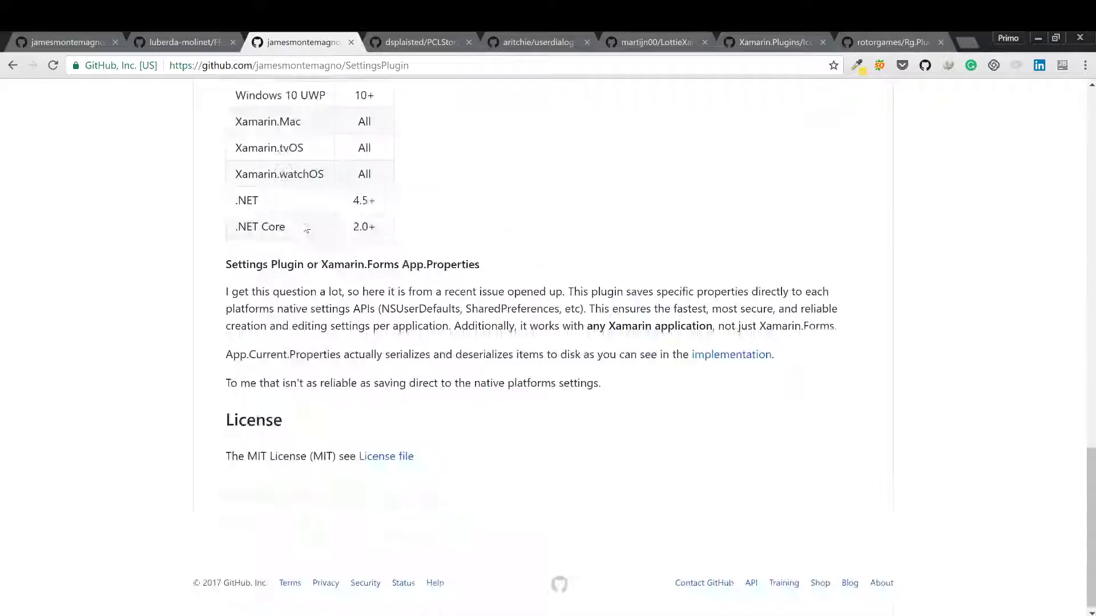
scroll("up", 3)
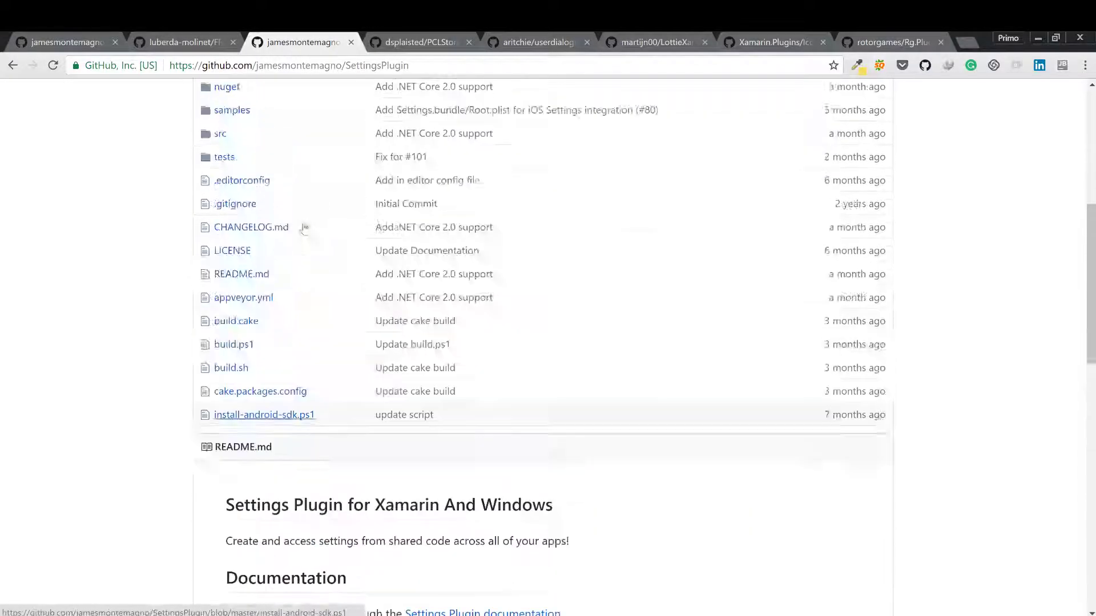
scroll("up", 3)
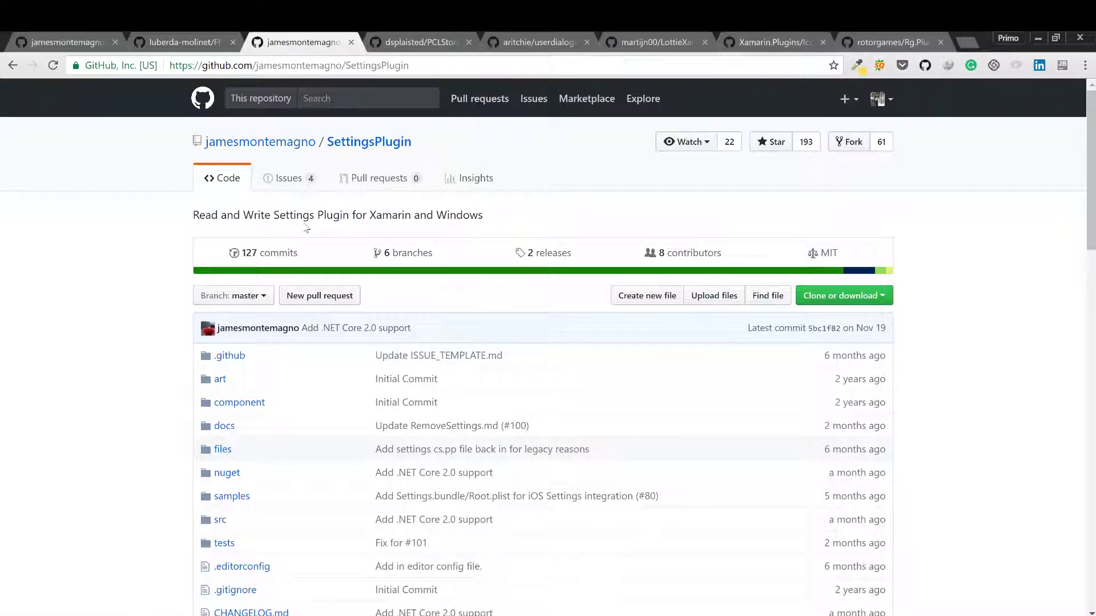
left_click(419, 42)
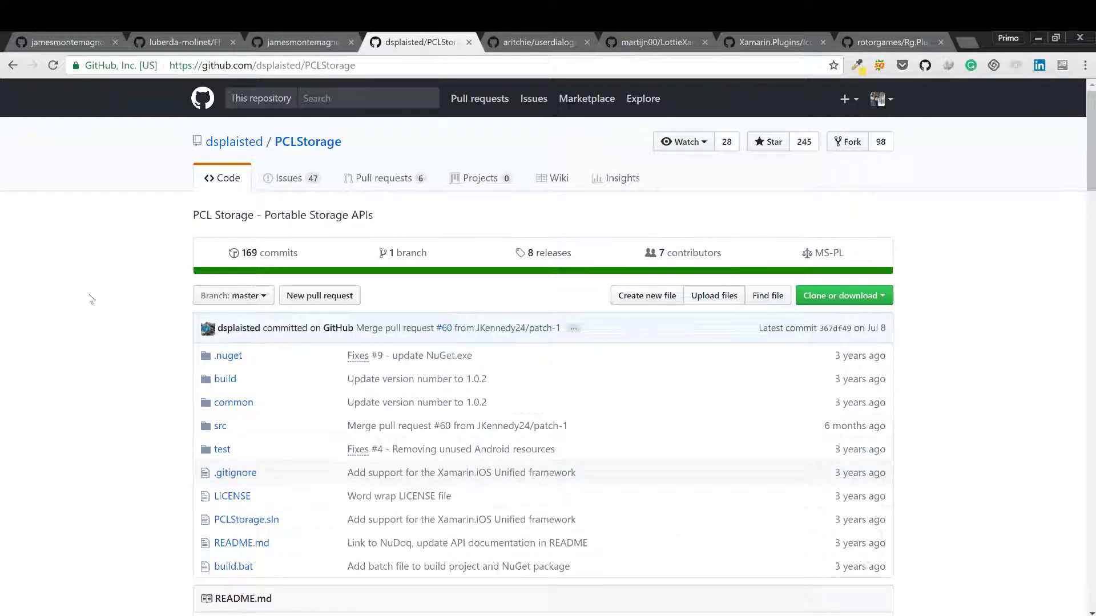
mouse_move(185, 341)
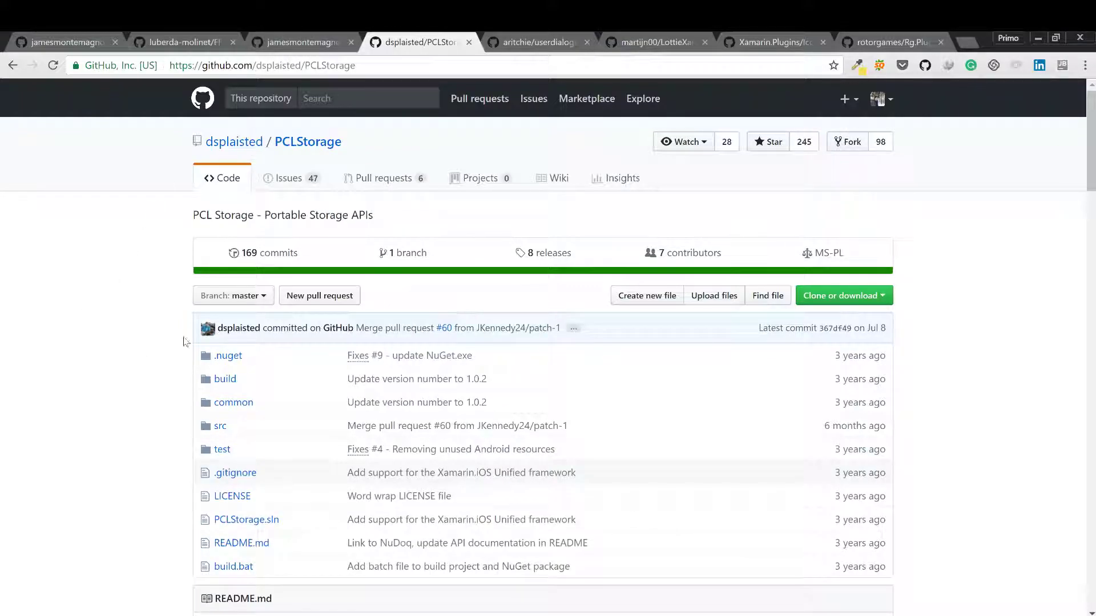
scroll("down", 3)
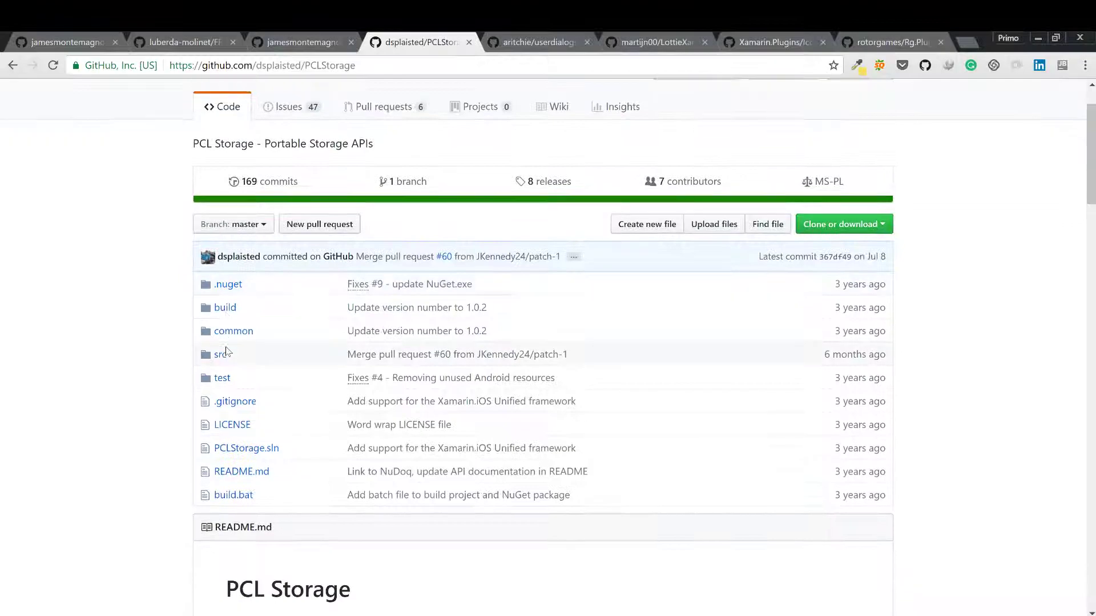
scroll("down", 3)
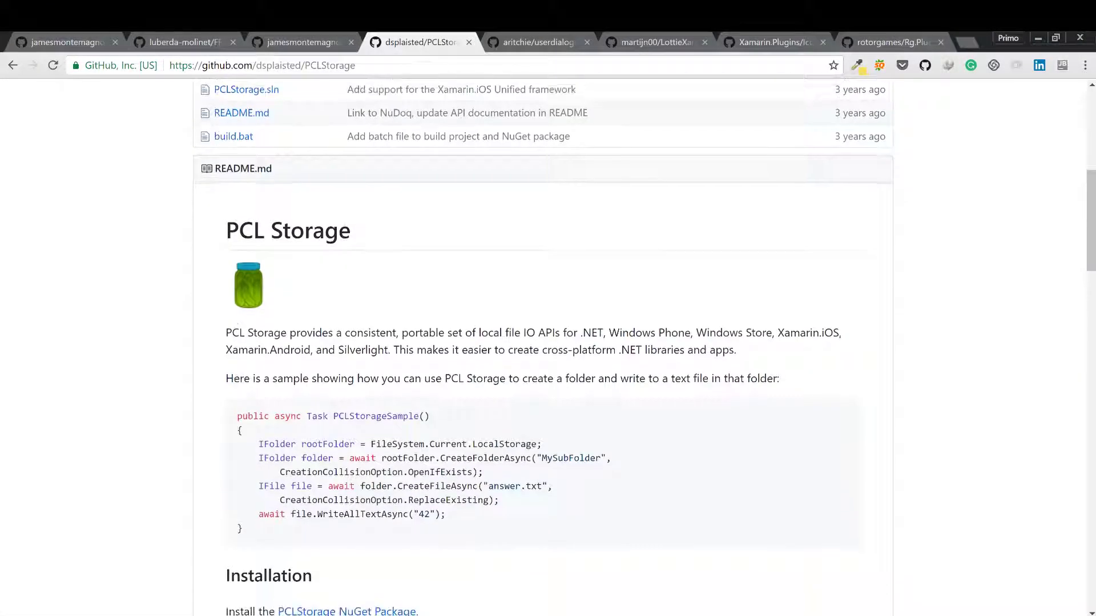
scroll("down", 3)
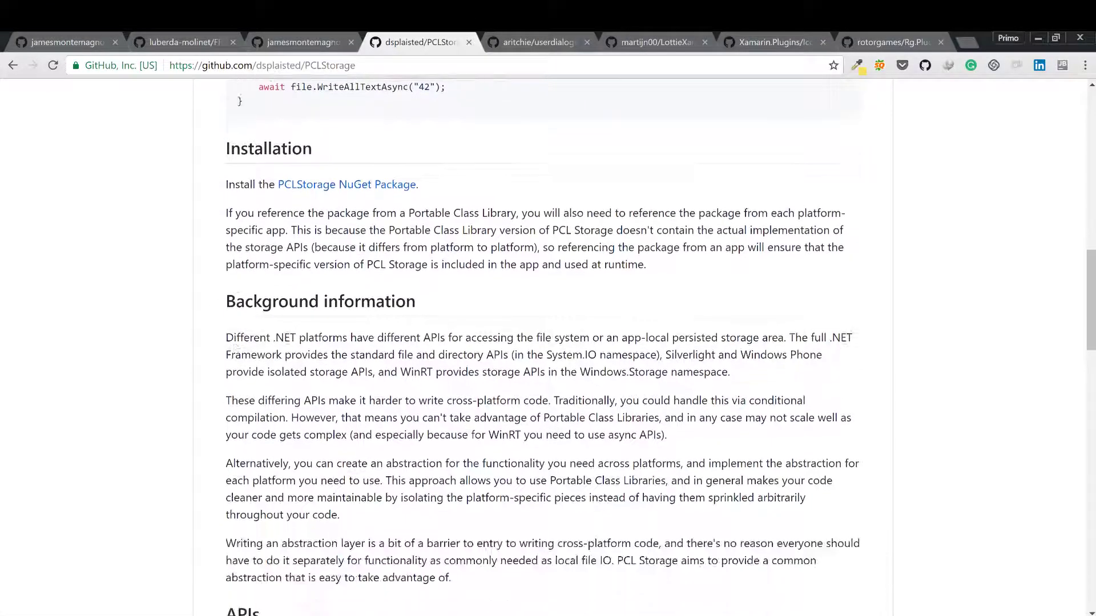
scroll("down", 3)
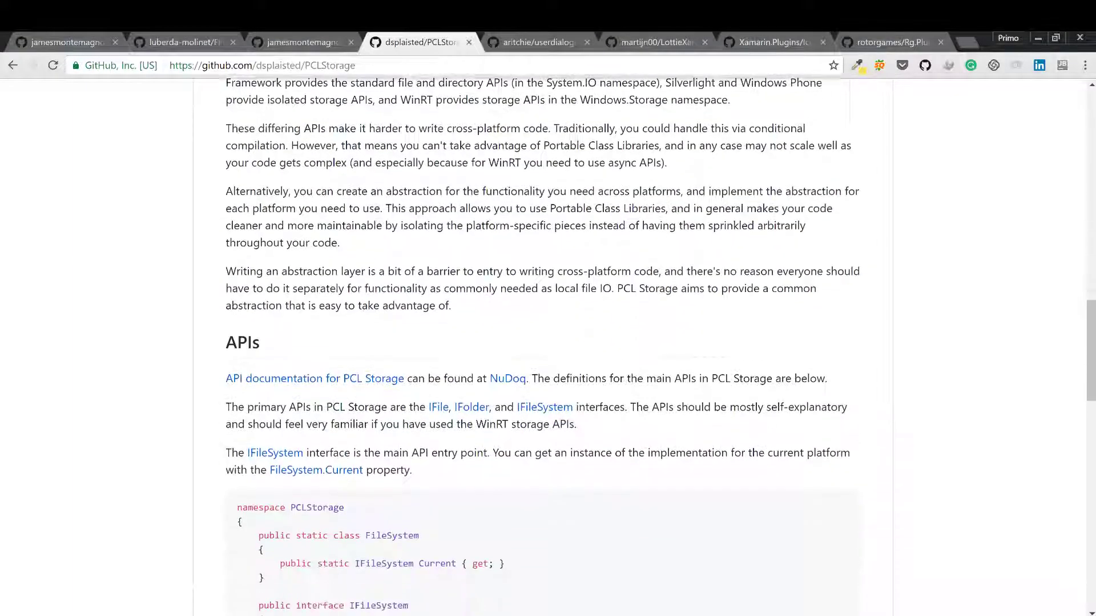
scroll("down", 3)
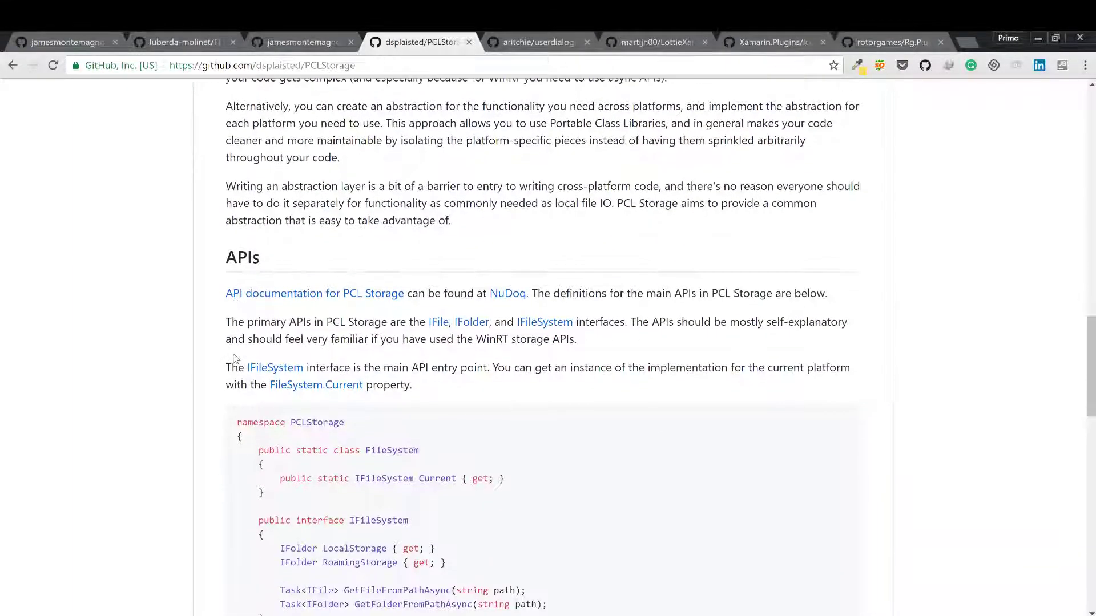
scroll("down", 3)
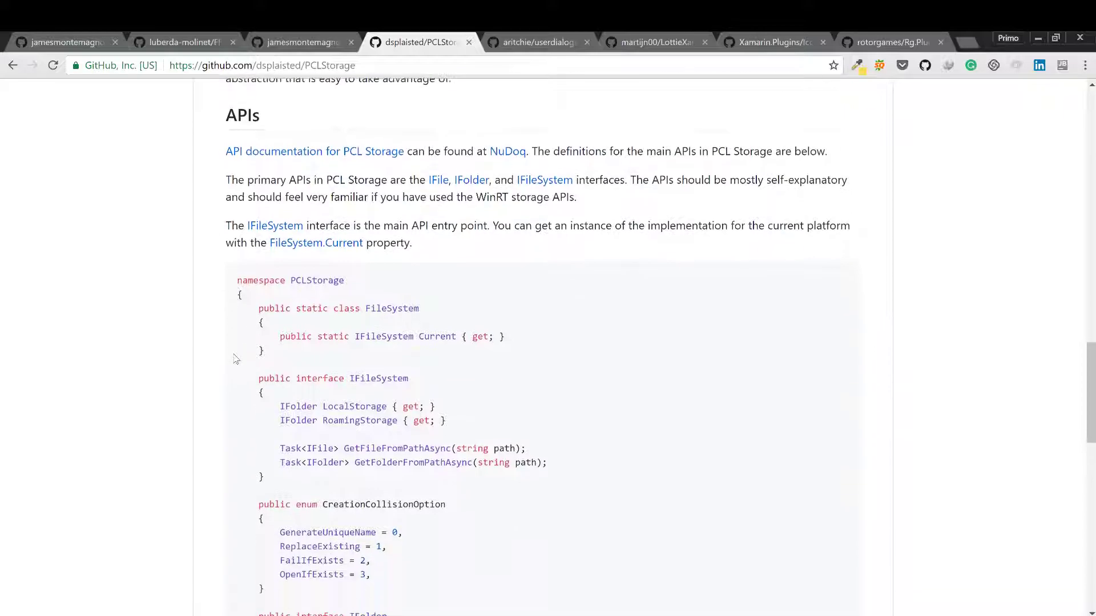
scroll("down", 3)
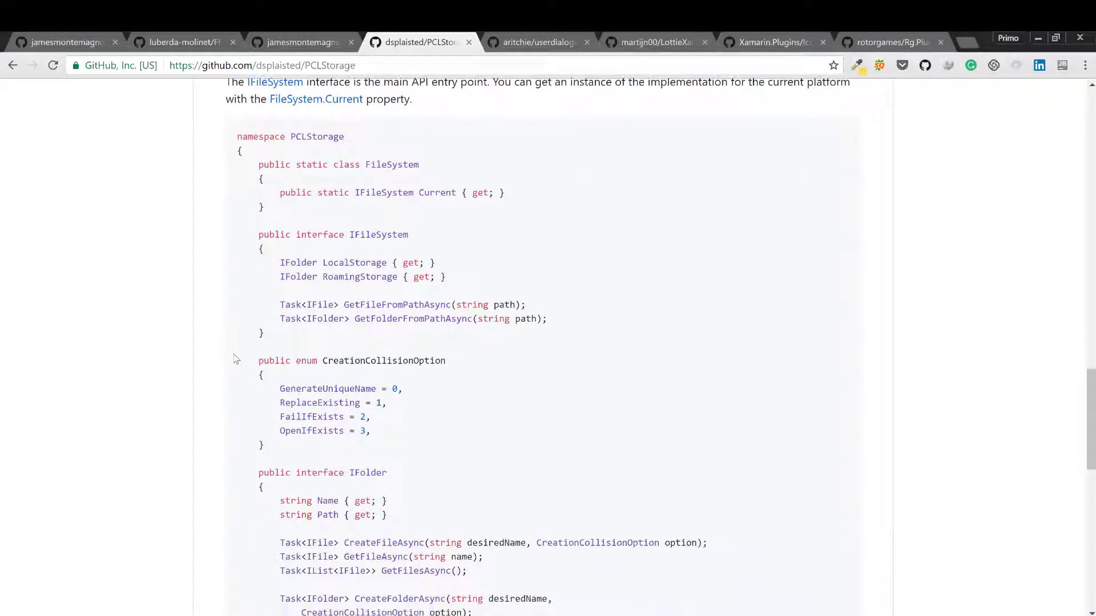
scroll("down", 3)
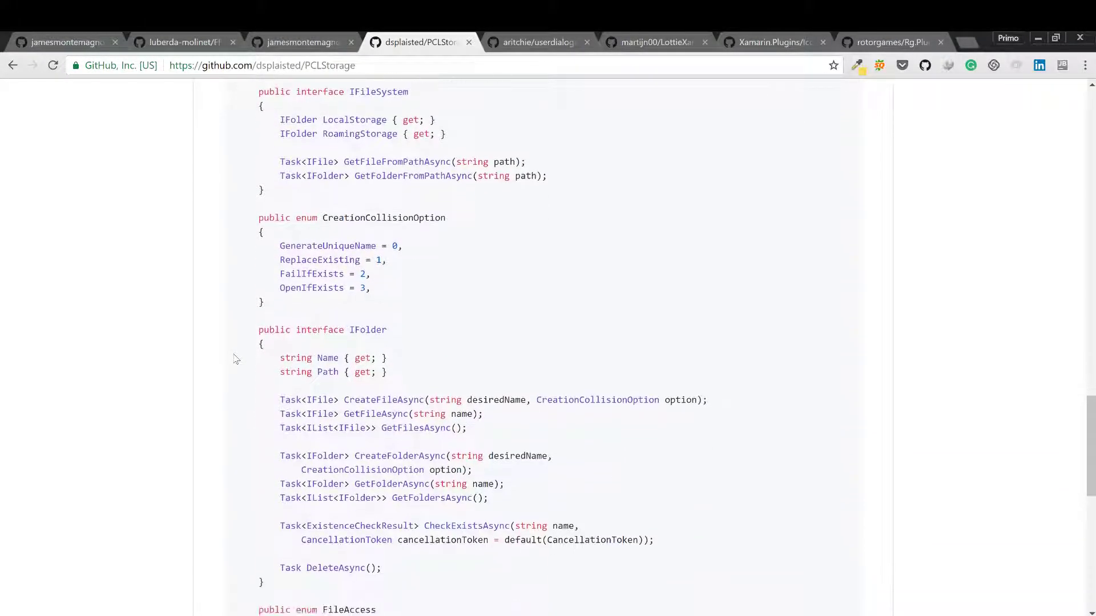
scroll("down", 3)
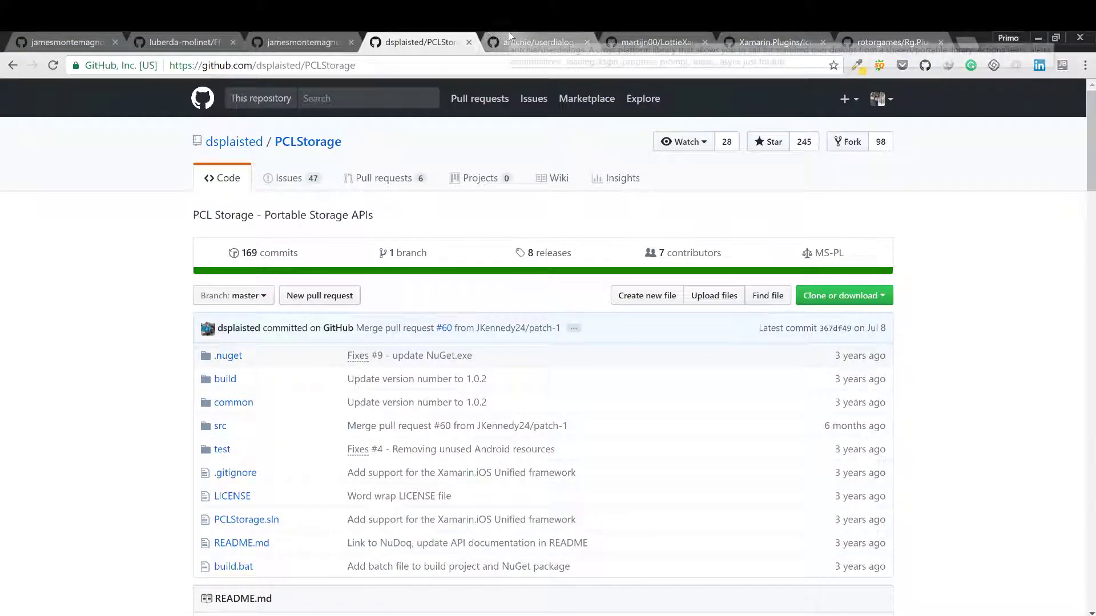
left_click(534, 43)
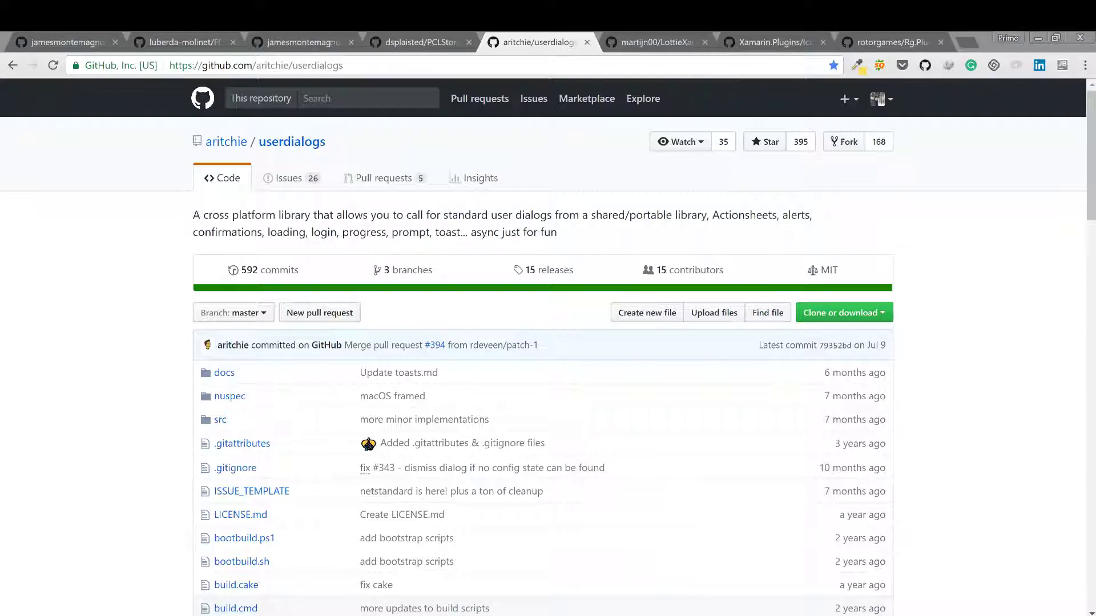
mouse_move(169, 244)
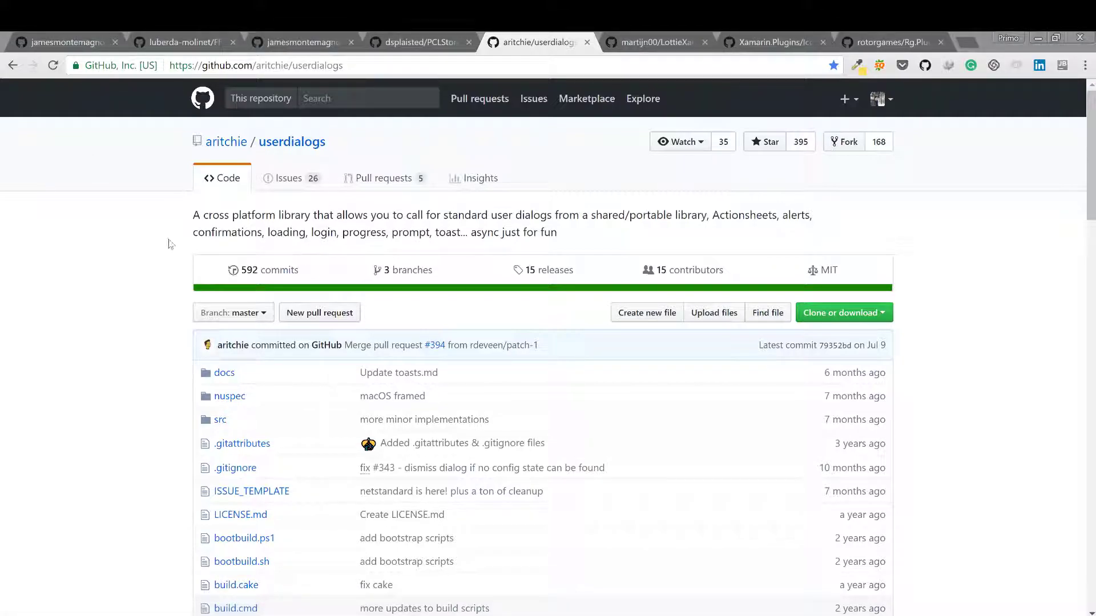
Read the userdialogs README through its features, platforms and setup sections.
scroll("down", 3)
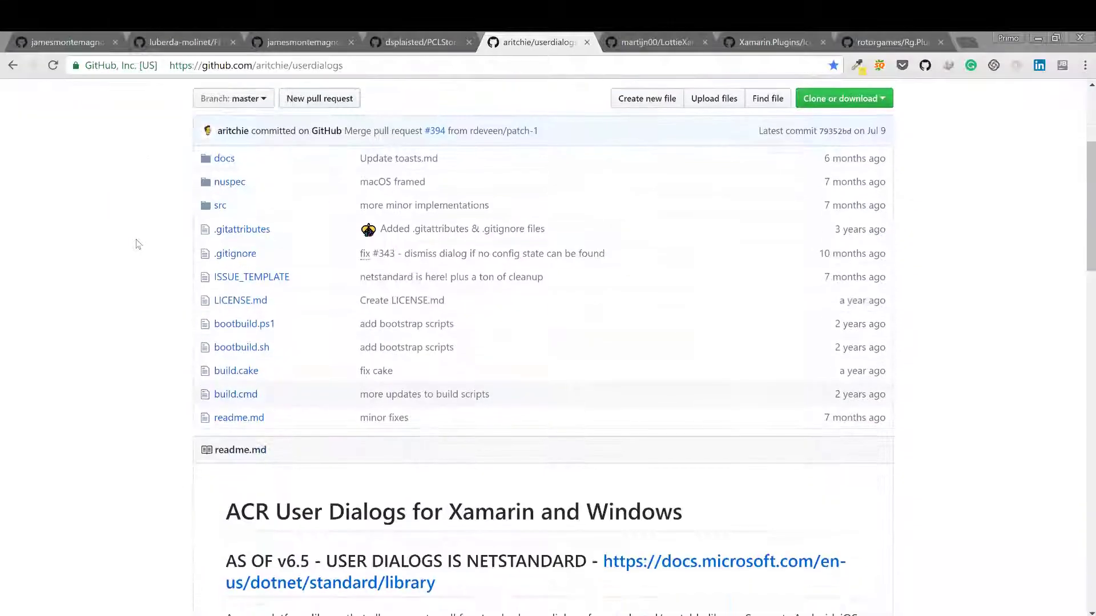
scroll("down", 3)
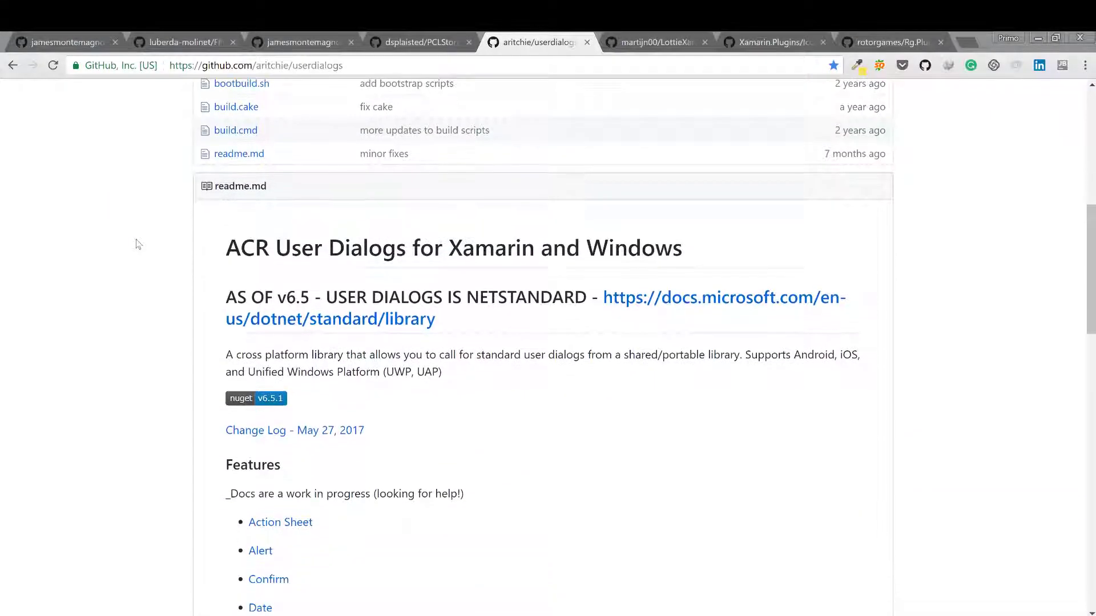
scroll("down", 3)
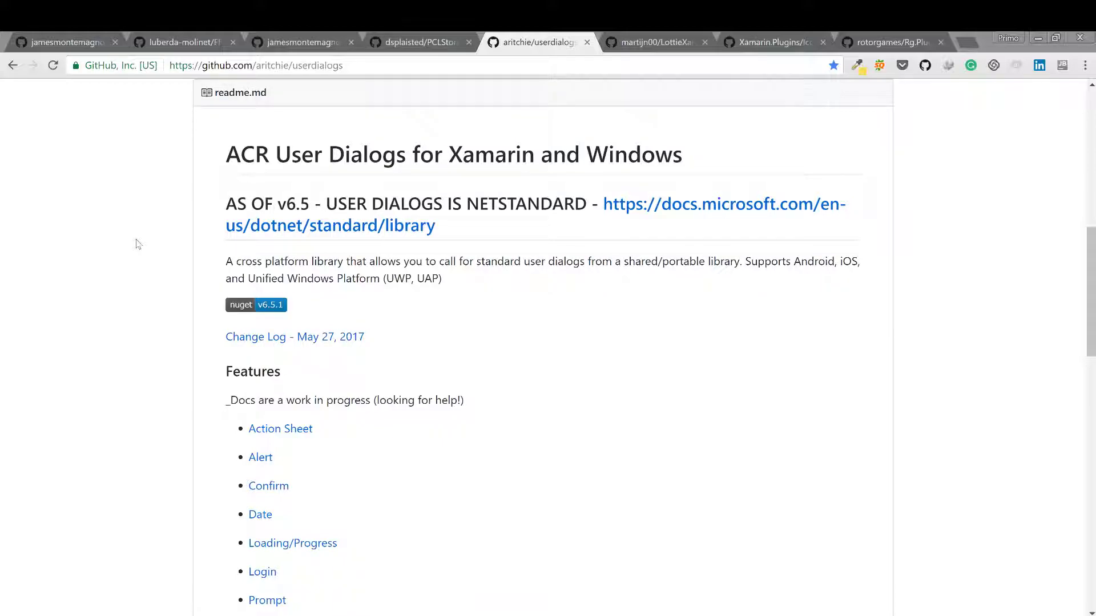
scroll("down", 3)
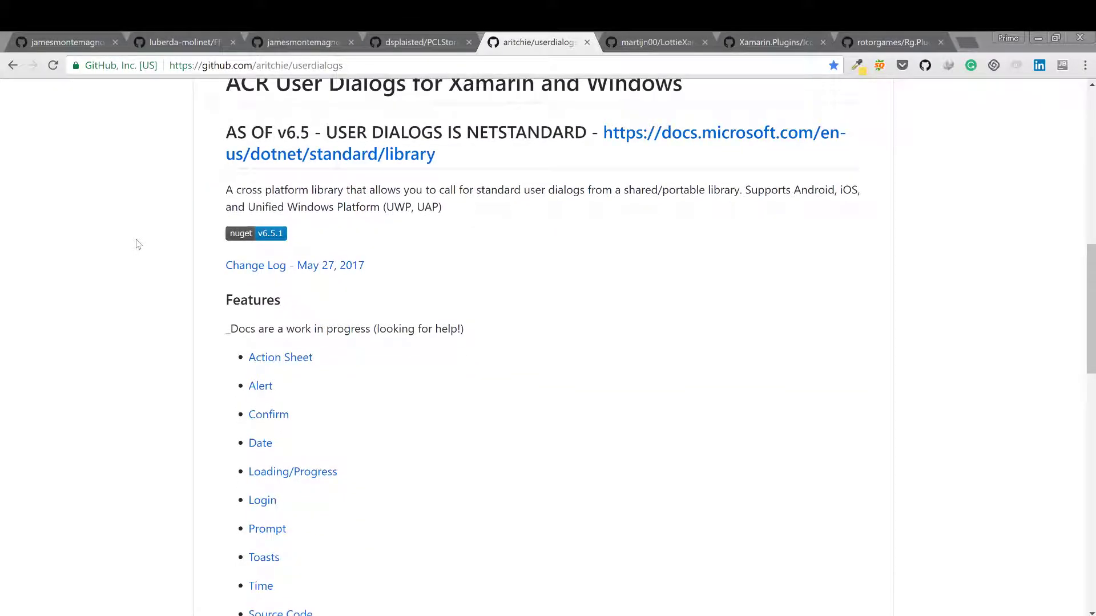
scroll("down", 3)
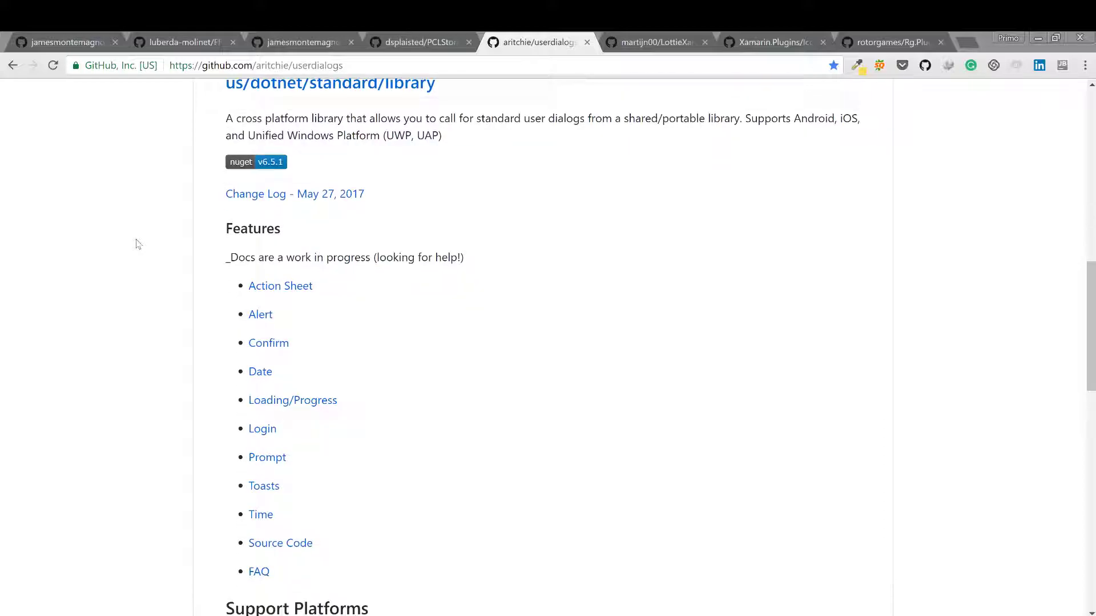
scroll("down", 3)
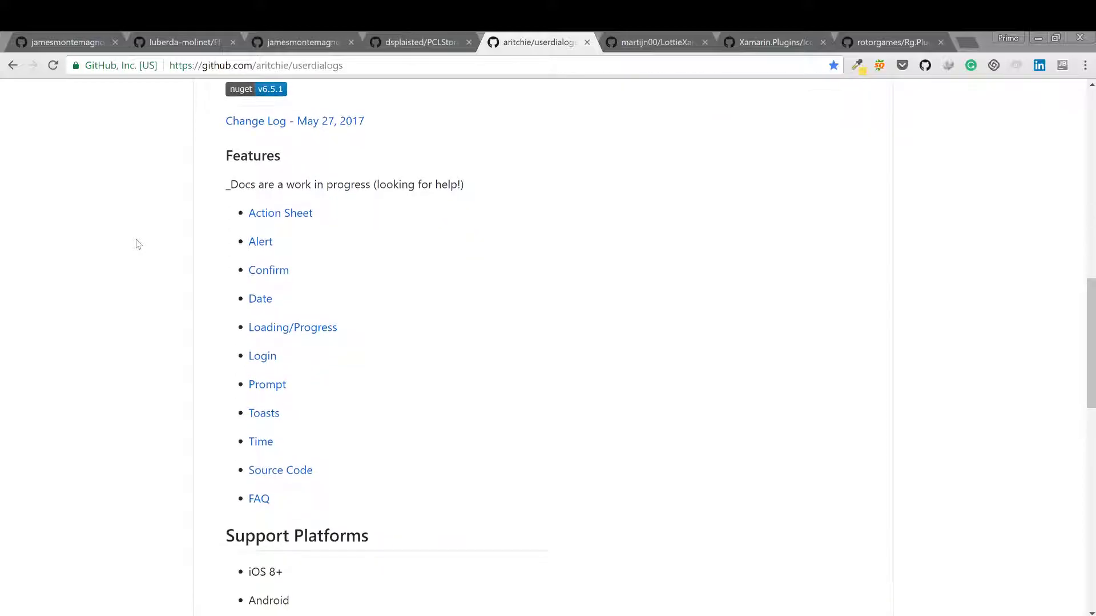
scroll("down", 3)
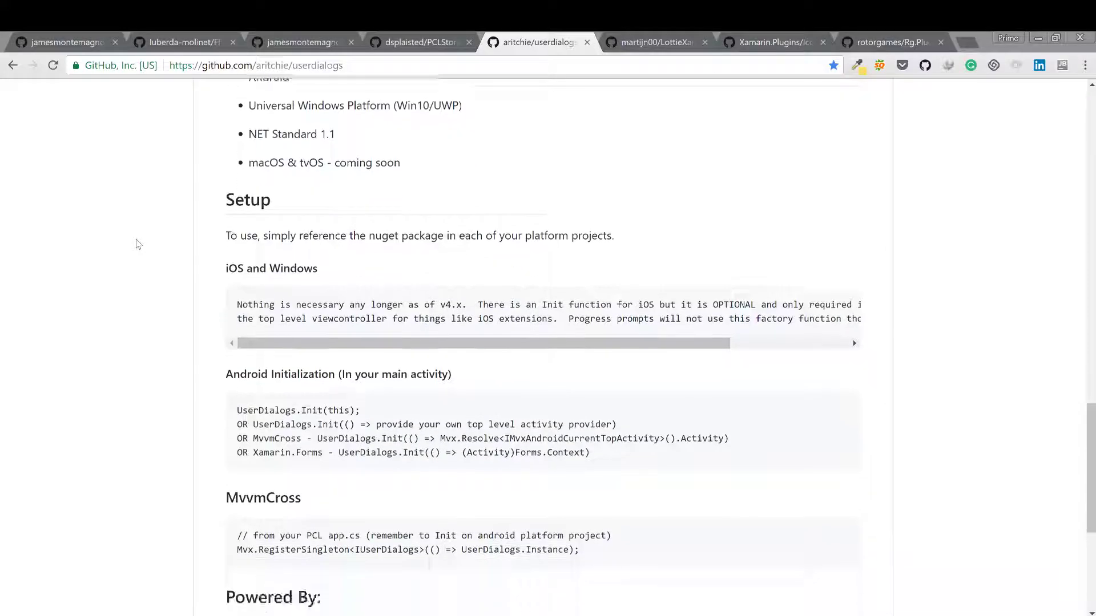
scroll("down", 3)
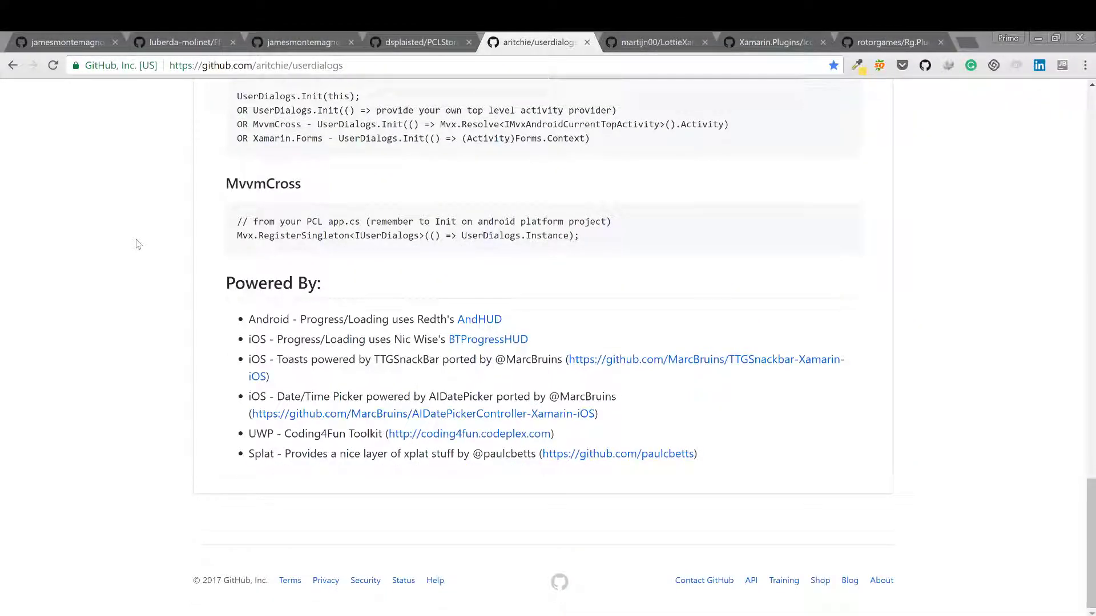
Revisit the lower README sections, then return to the top of the userdialogs page.
scroll("up", 3)
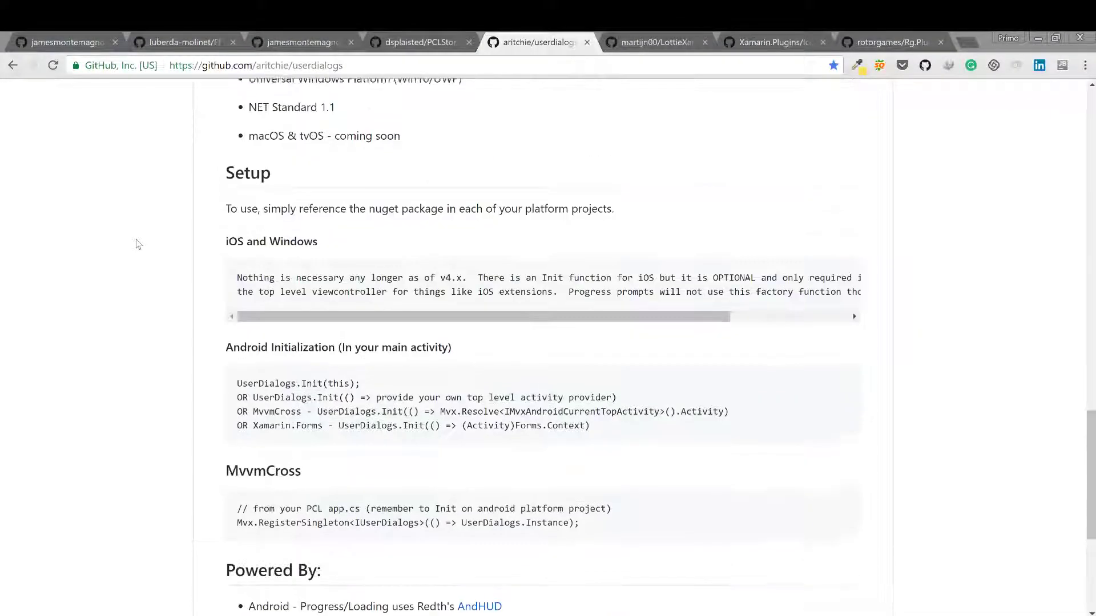
scroll("up", 3)
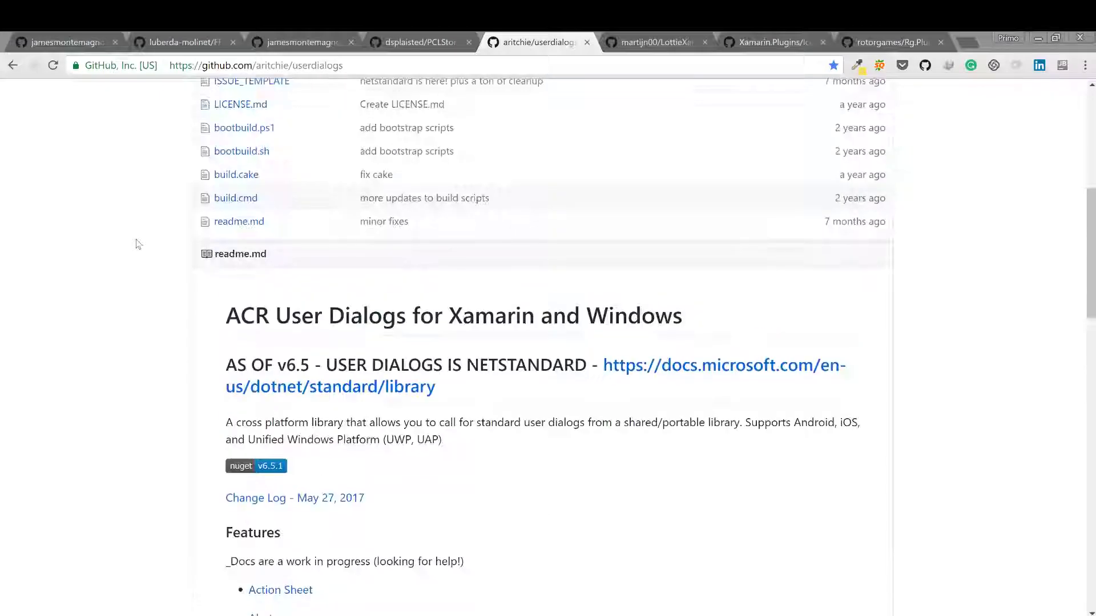
scroll("down", 3)
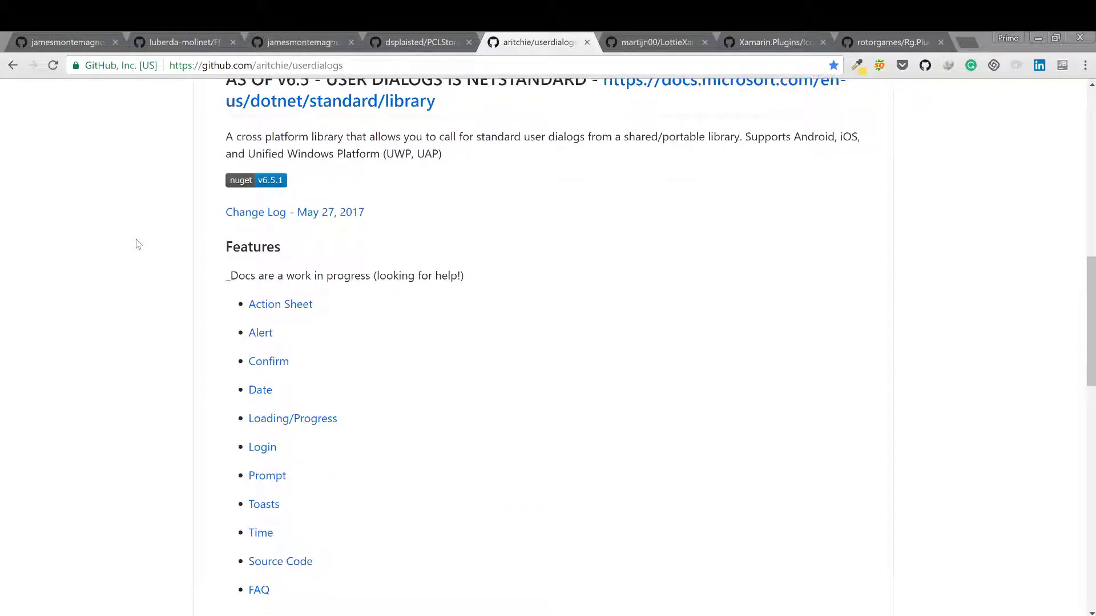
scroll("down", 3)
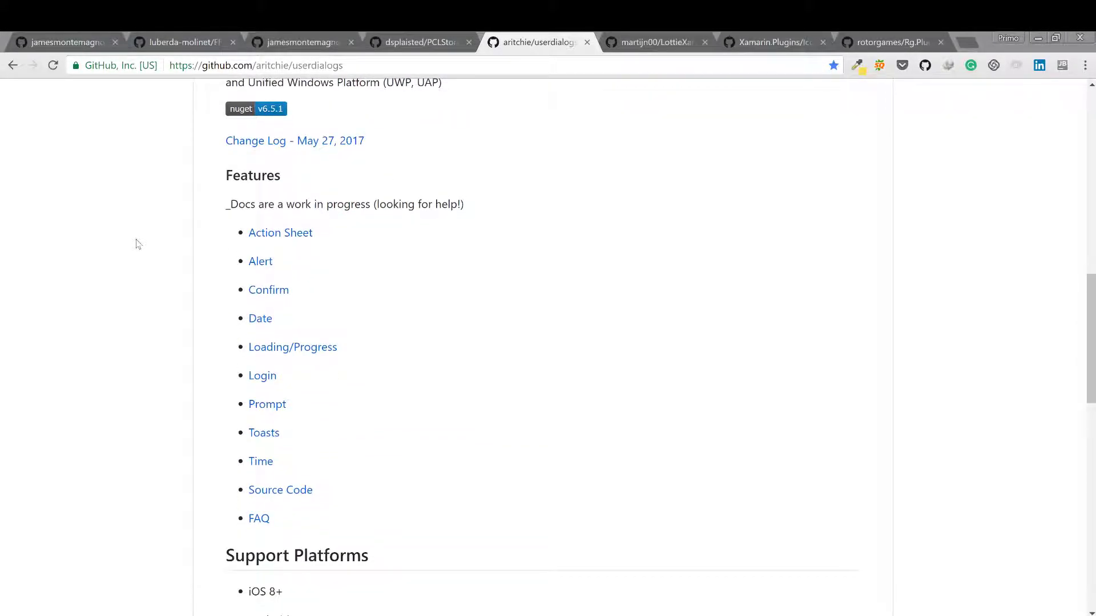
scroll("down", 3)
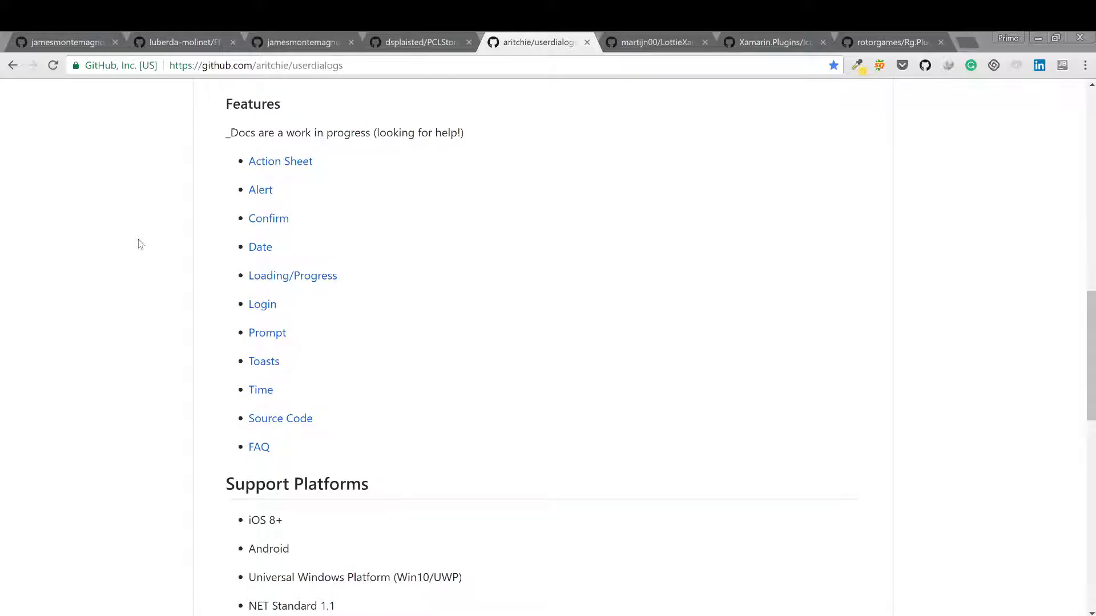
scroll("up", 3)
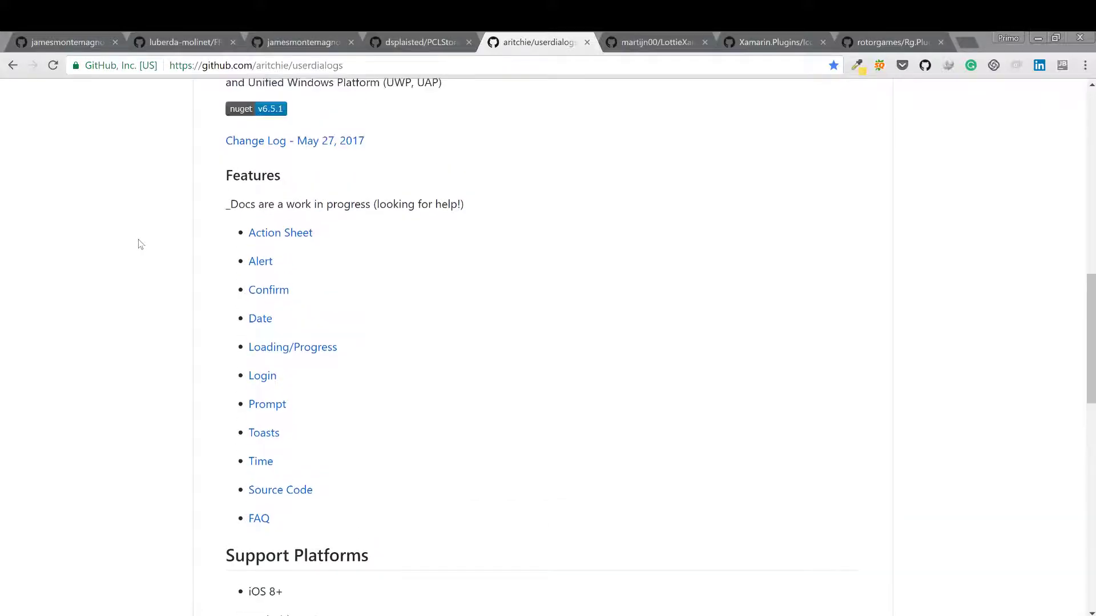
scroll("up", 3)
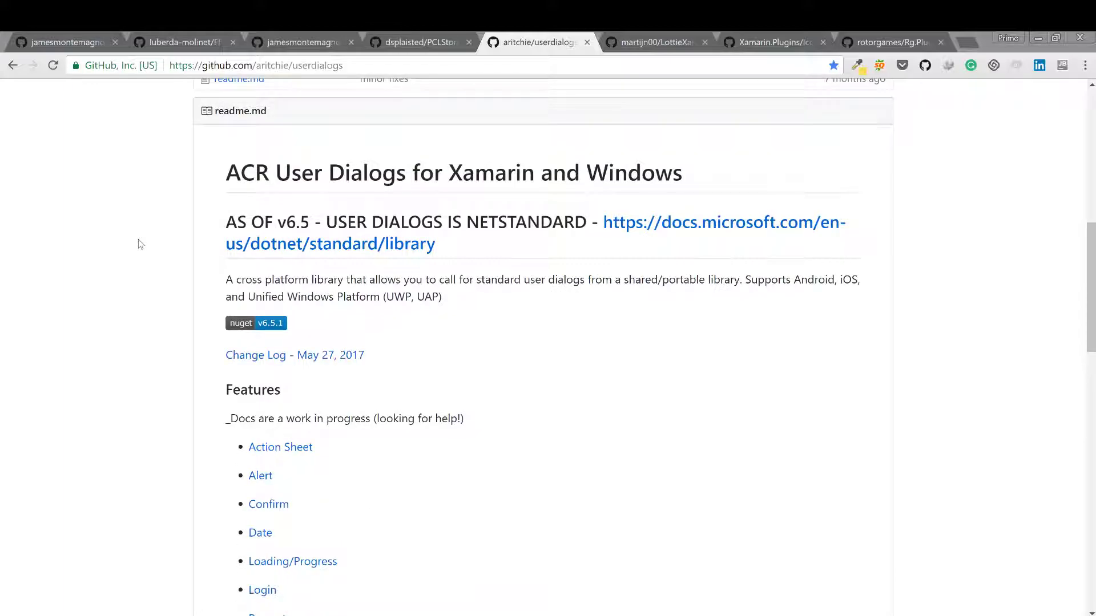
scroll("up", 3)
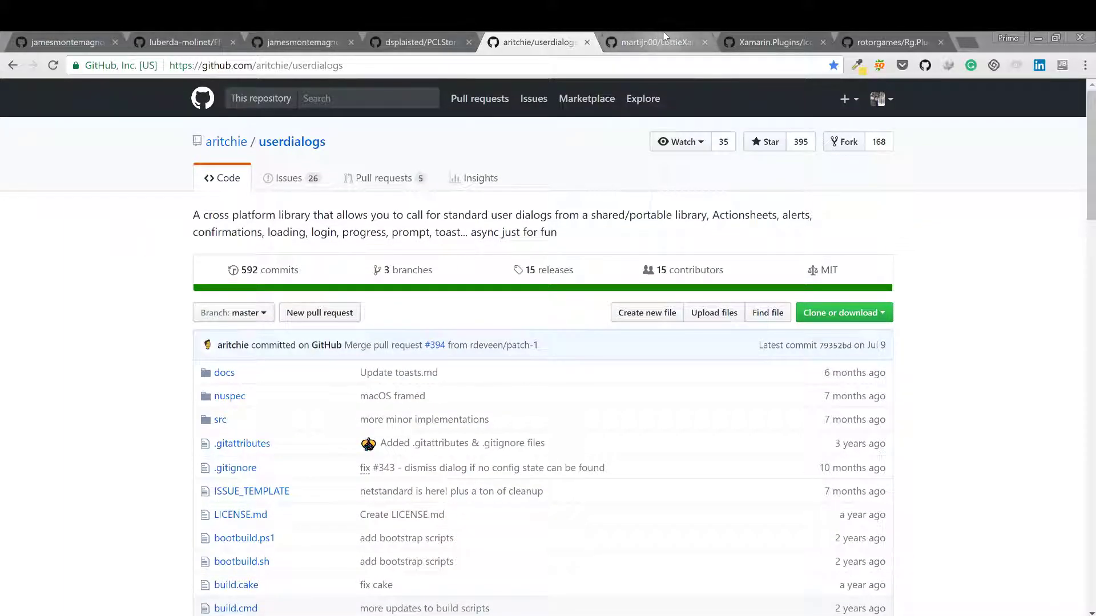
Read the LottieXamarin README past the sample animations and usage, then return to the top.
left_click(653, 42)
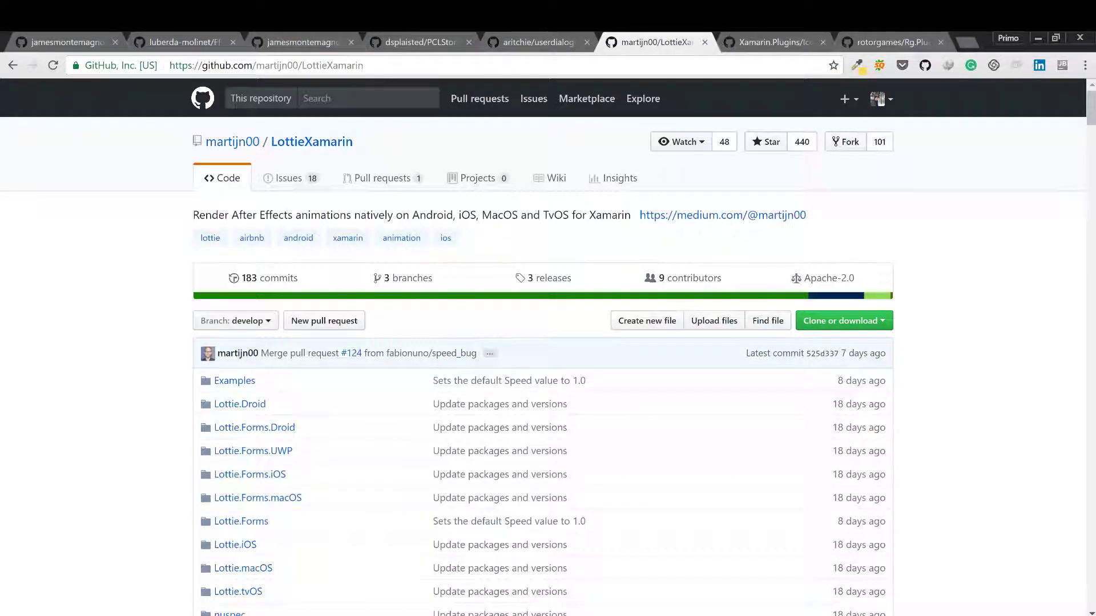
mouse_move(483, 169)
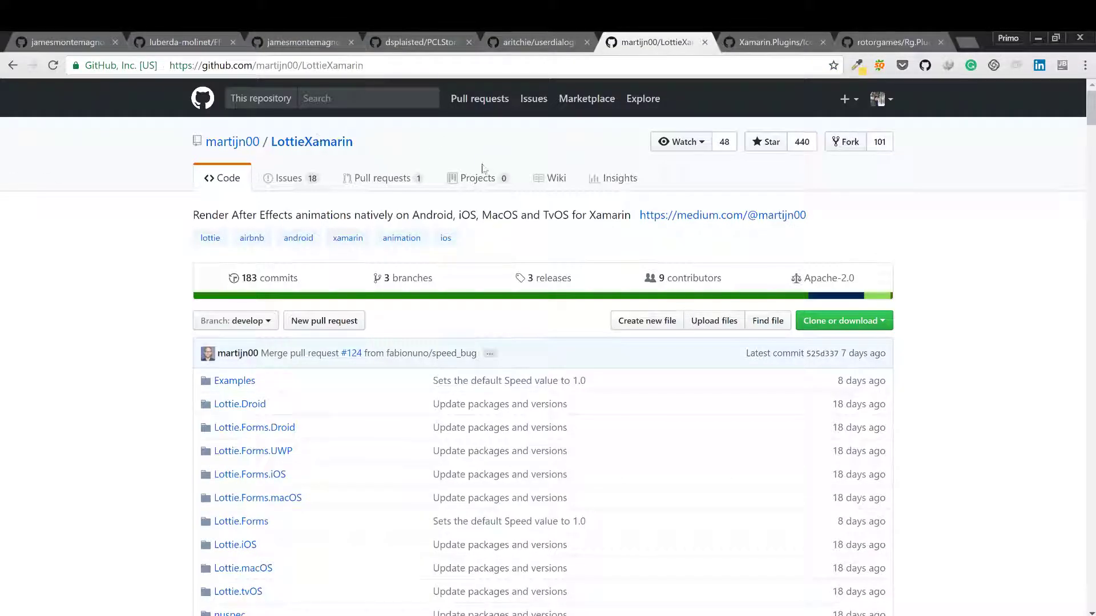
mouse_move(617, 179)
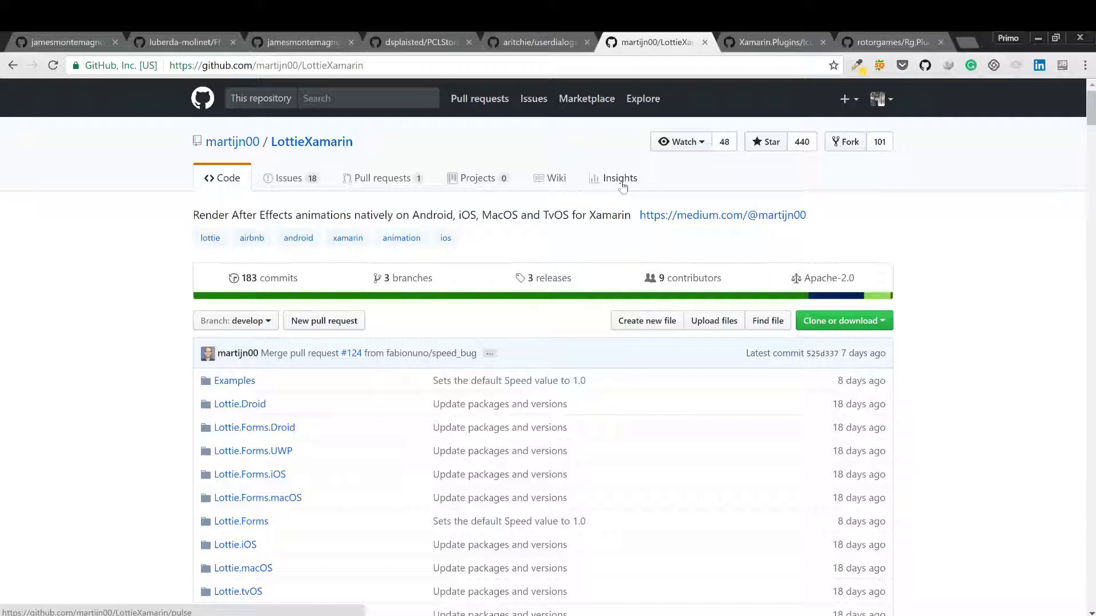
scroll("down", 3)
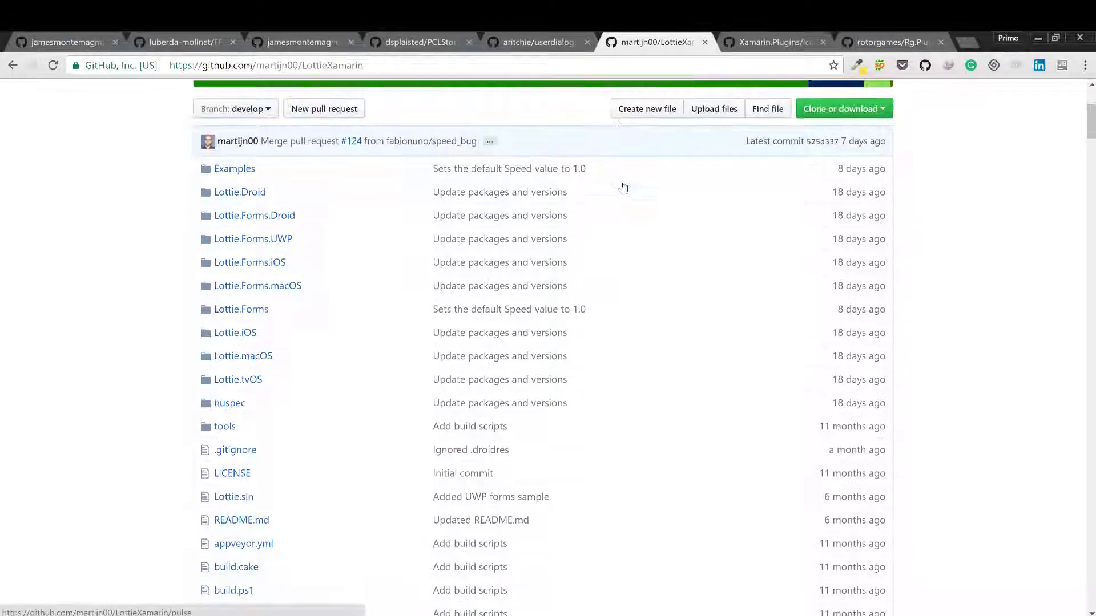
scroll("down", 3)
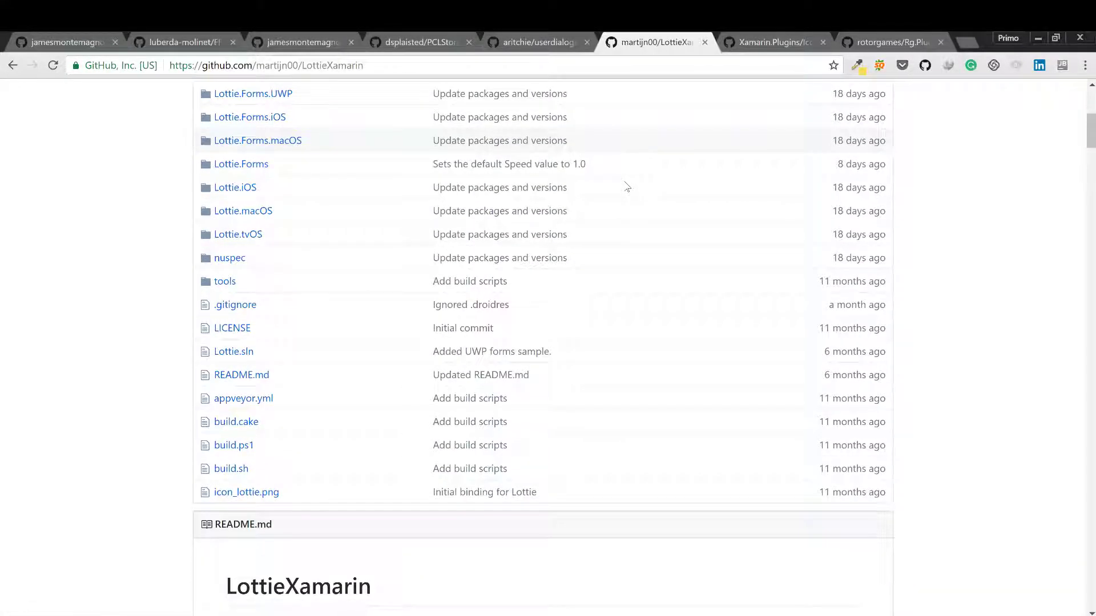
scroll("down", 3)
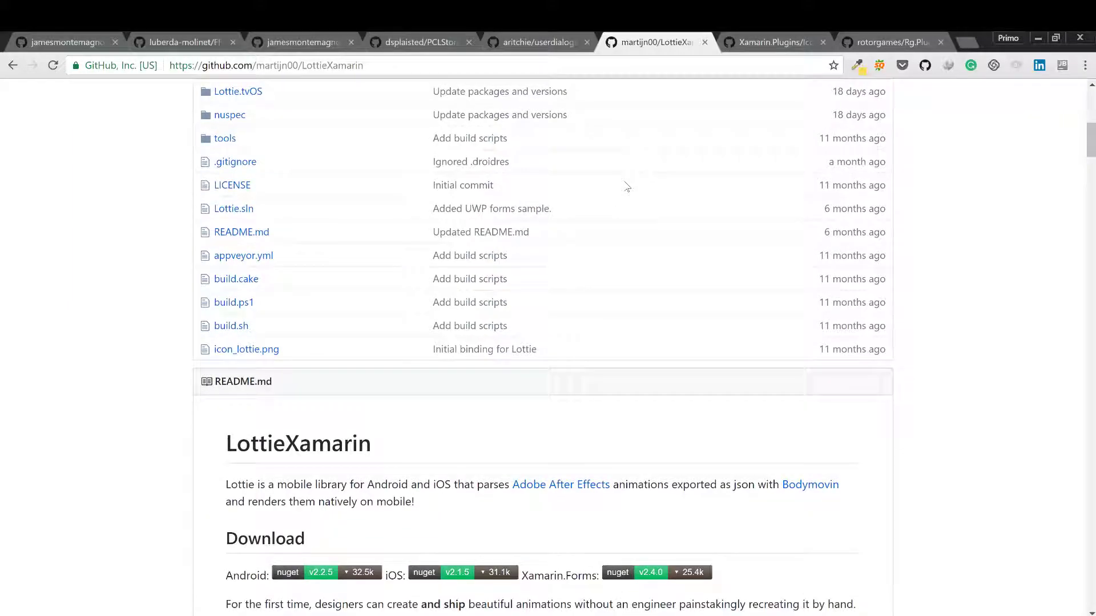
scroll("down", 3)
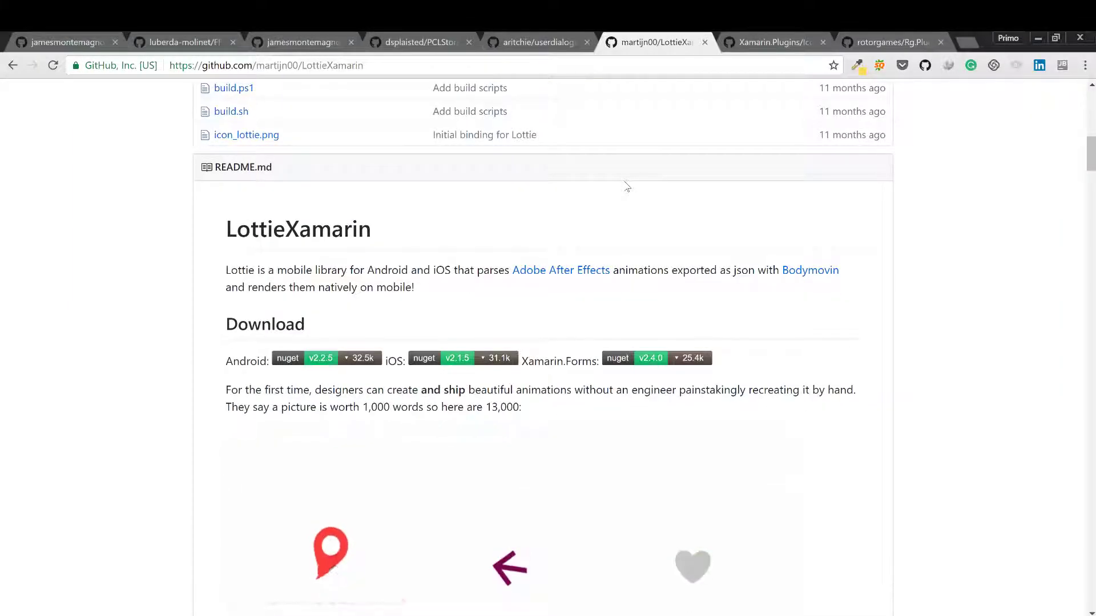
scroll("down", 3)
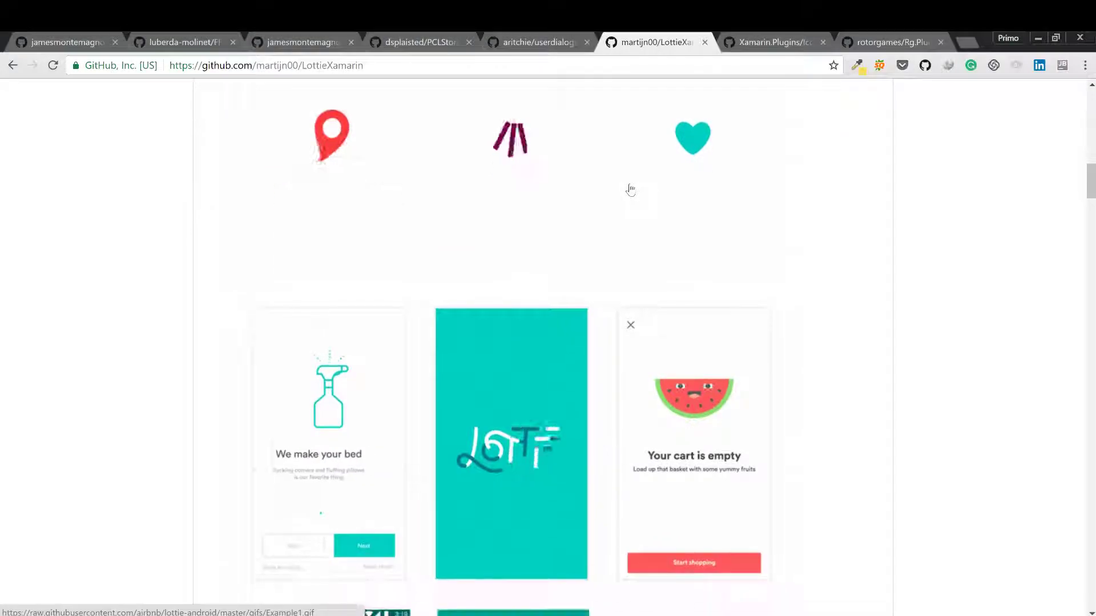
scroll("down", 3)
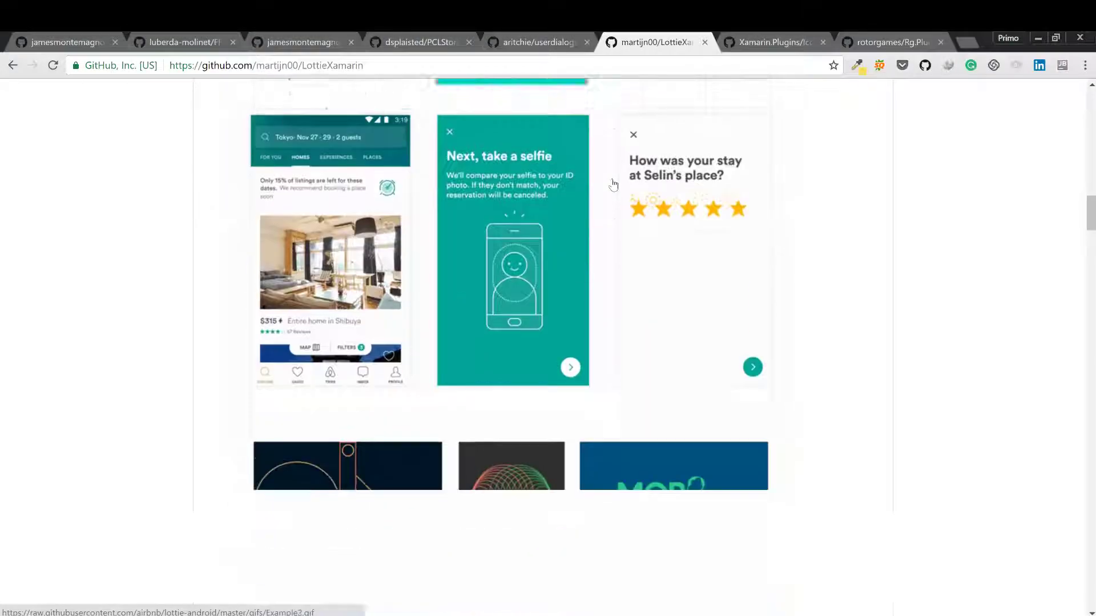
scroll("down", 3)
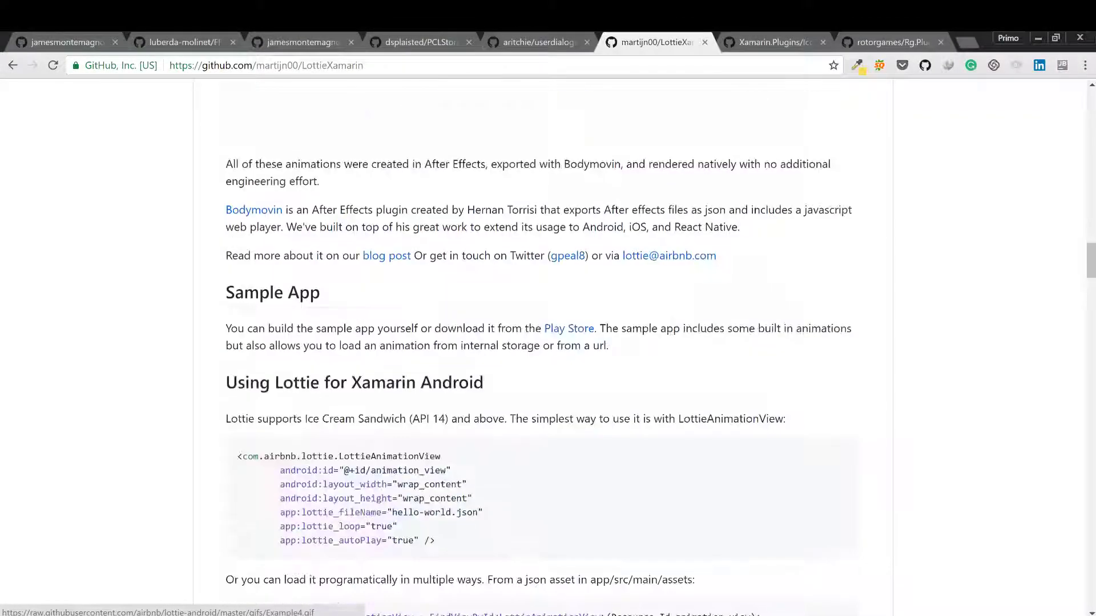
scroll("up", 3)
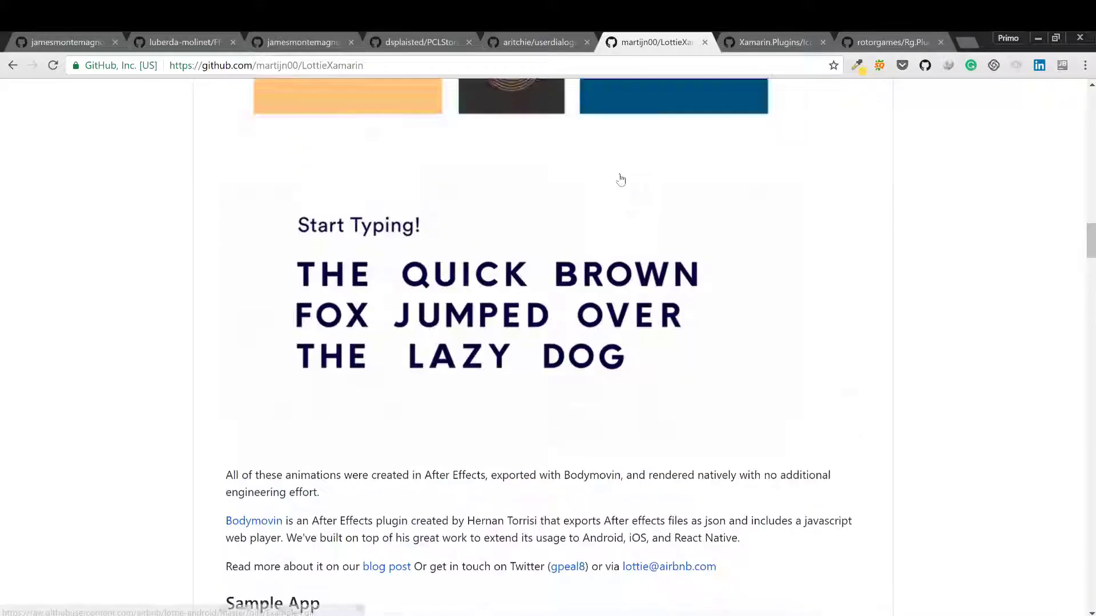
scroll("up", 3)
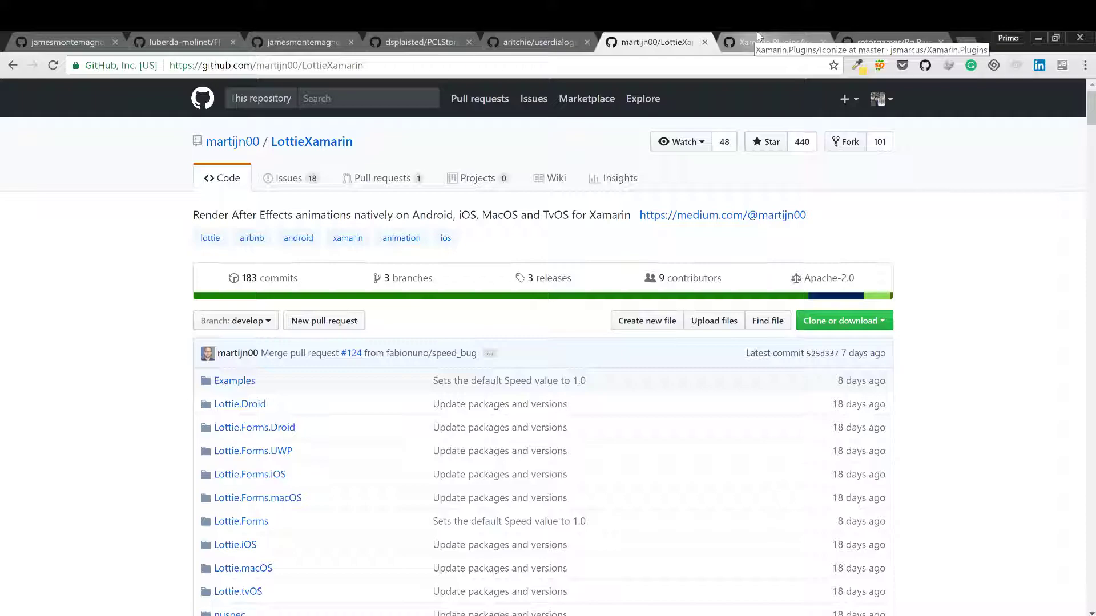
Read the Iconize README through setup, configuration and licenses, then return toward the top.
left_click(768, 42)
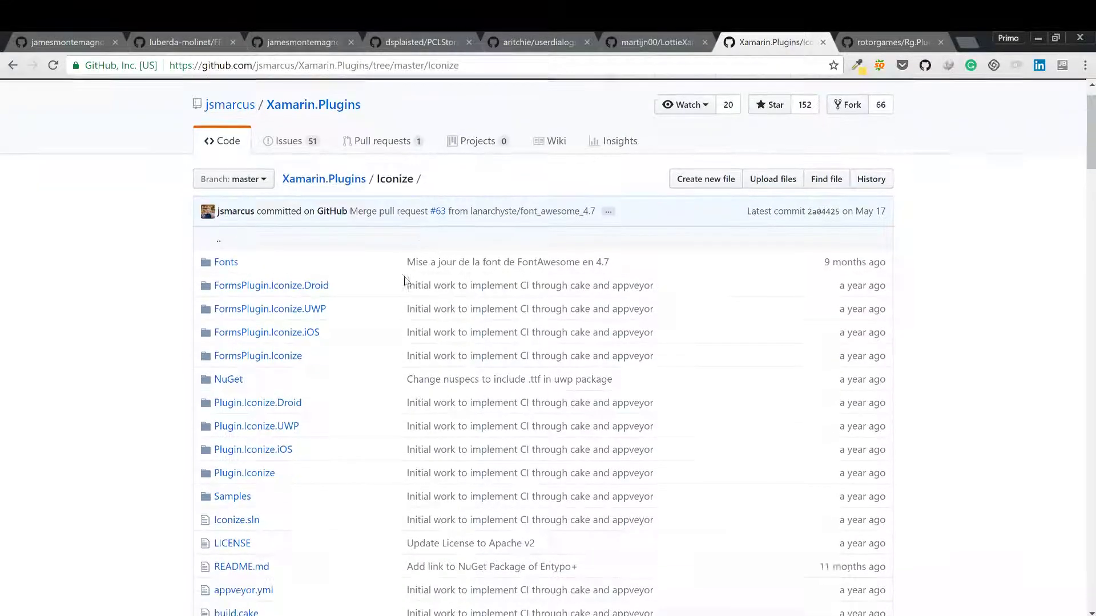
scroll("down", 3)
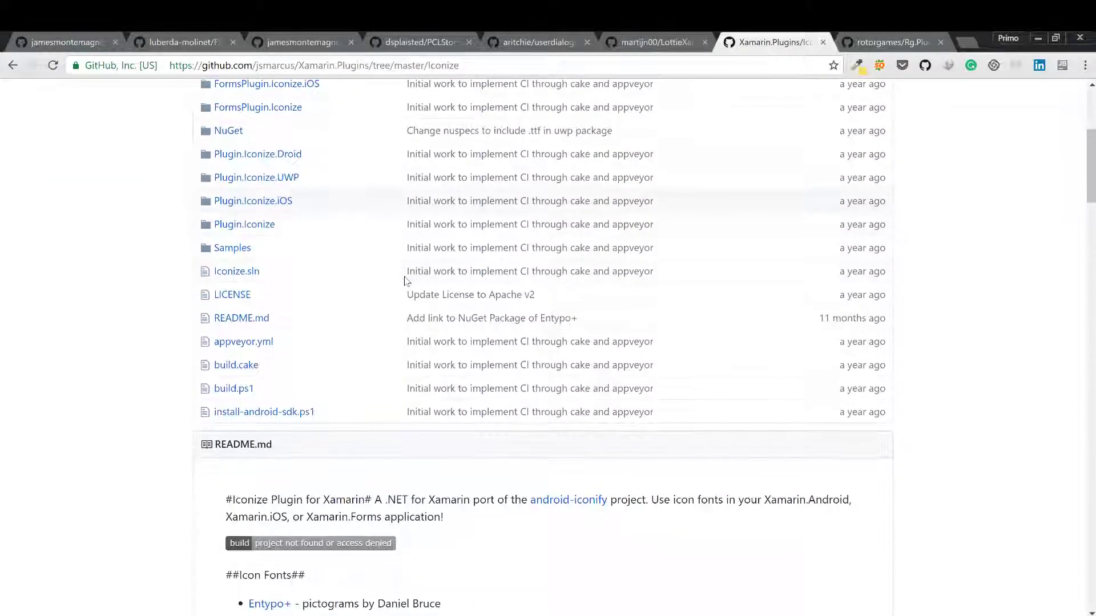
scroll("down", 3)
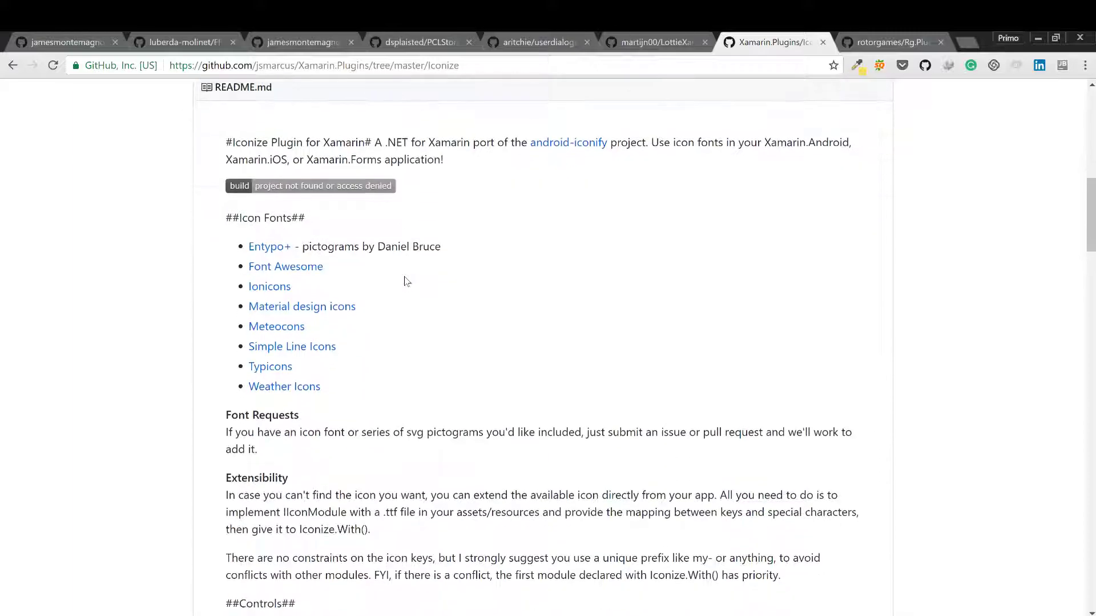
scroll("down", 3)
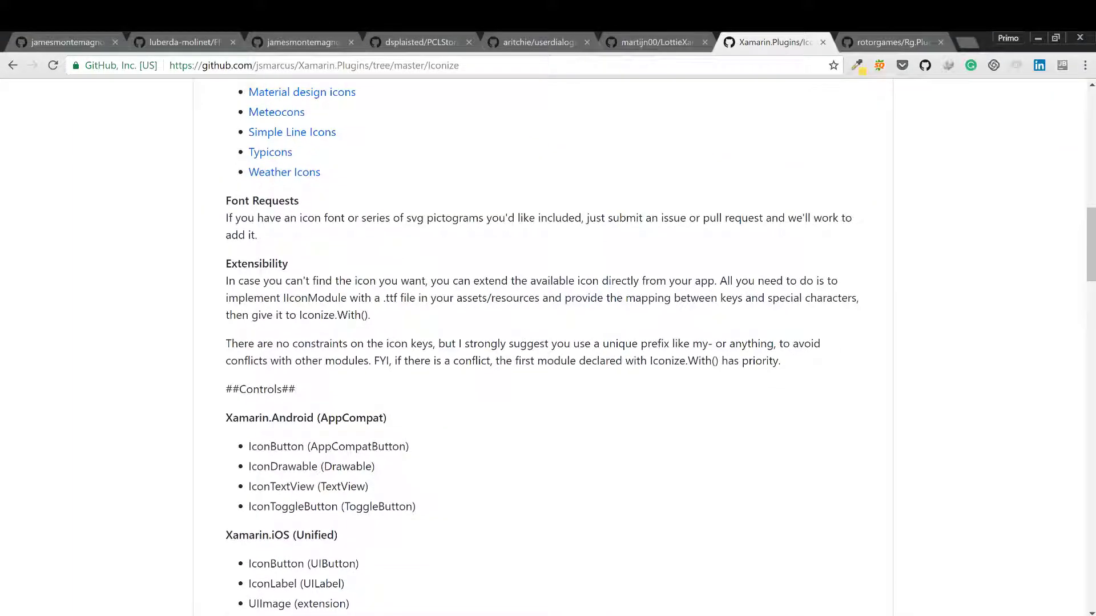
scroll("down", 3)
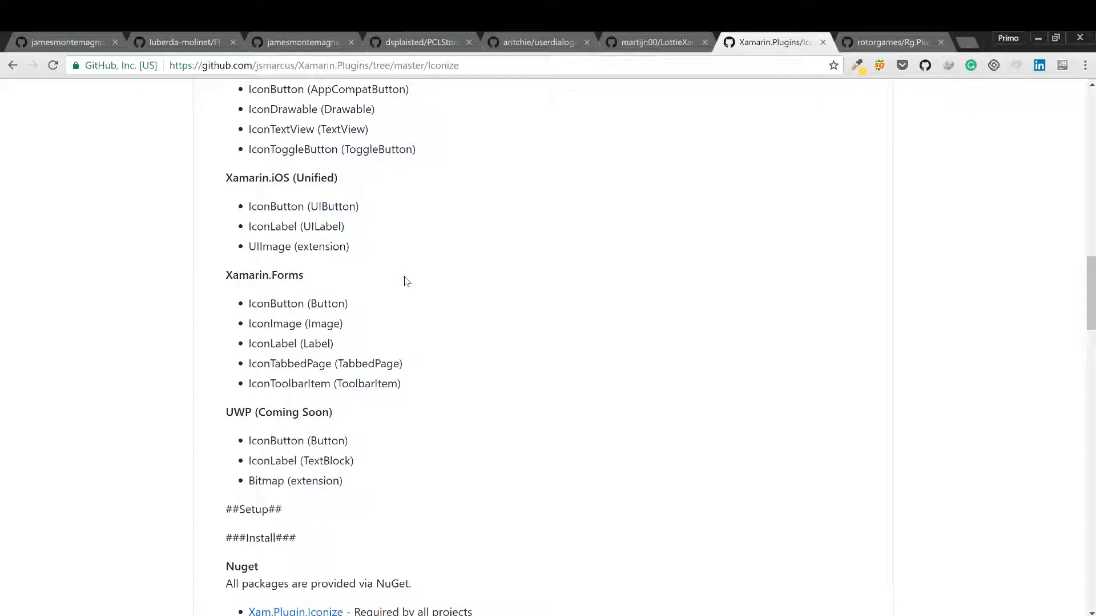
scroll("down", 3)
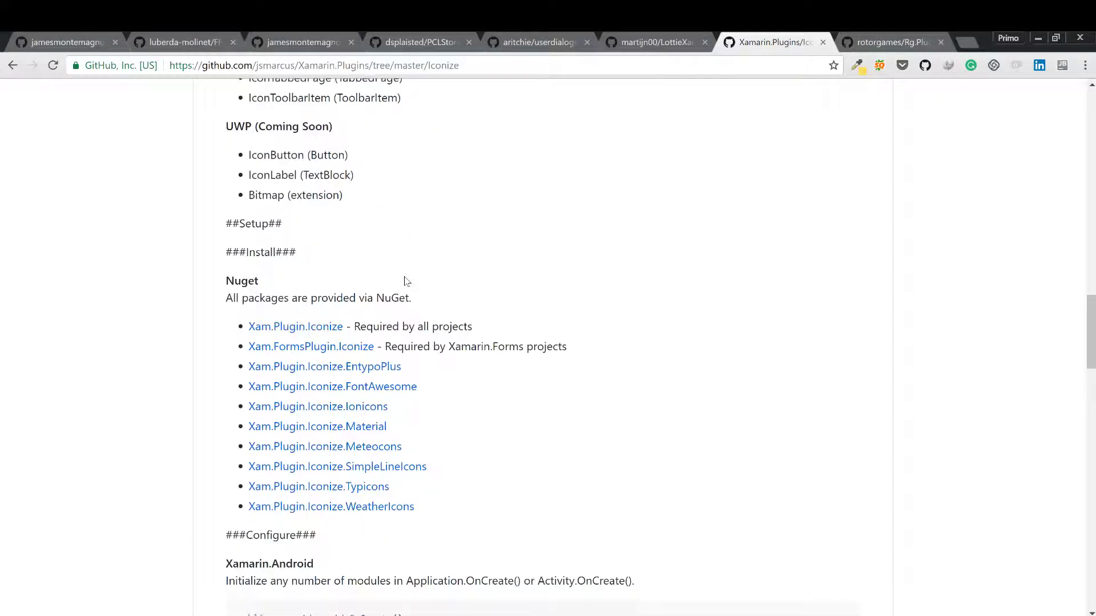
scroll("down", 3)
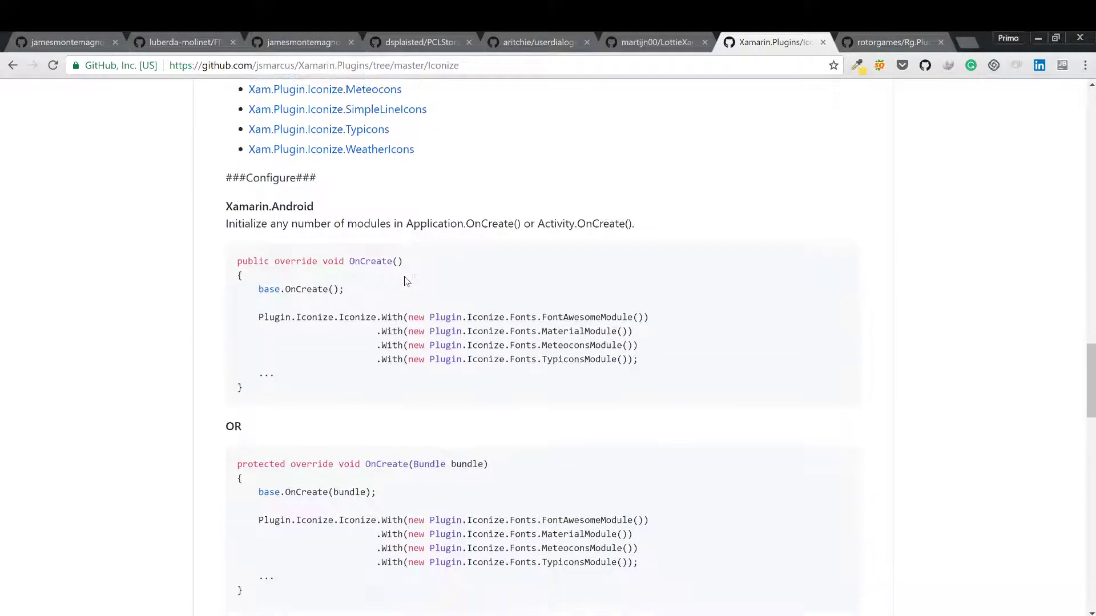
scroll("down", 3)
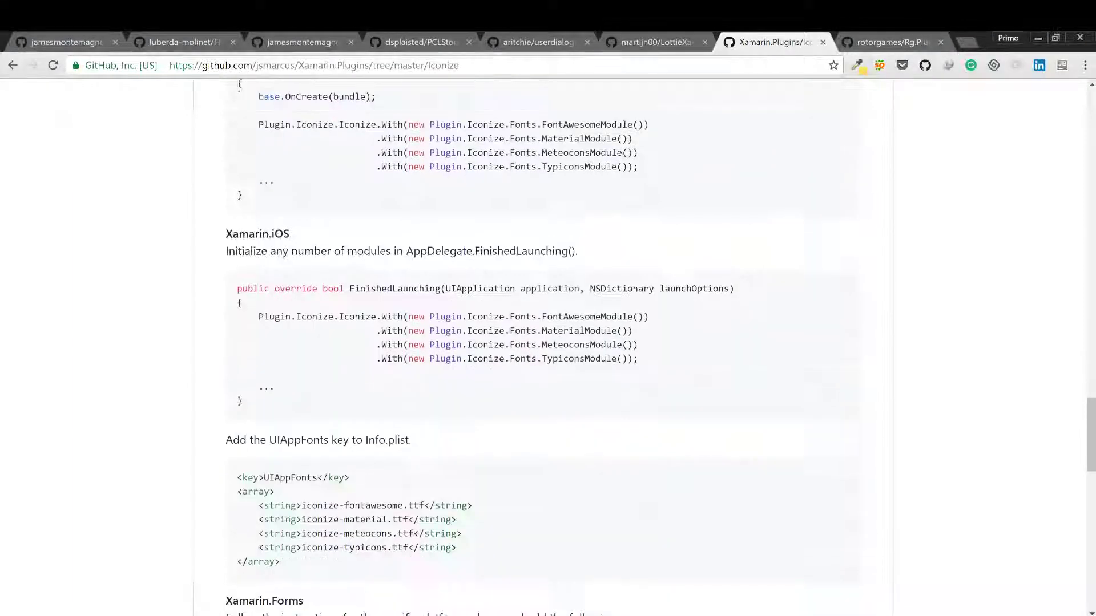
scroll("down", 3)
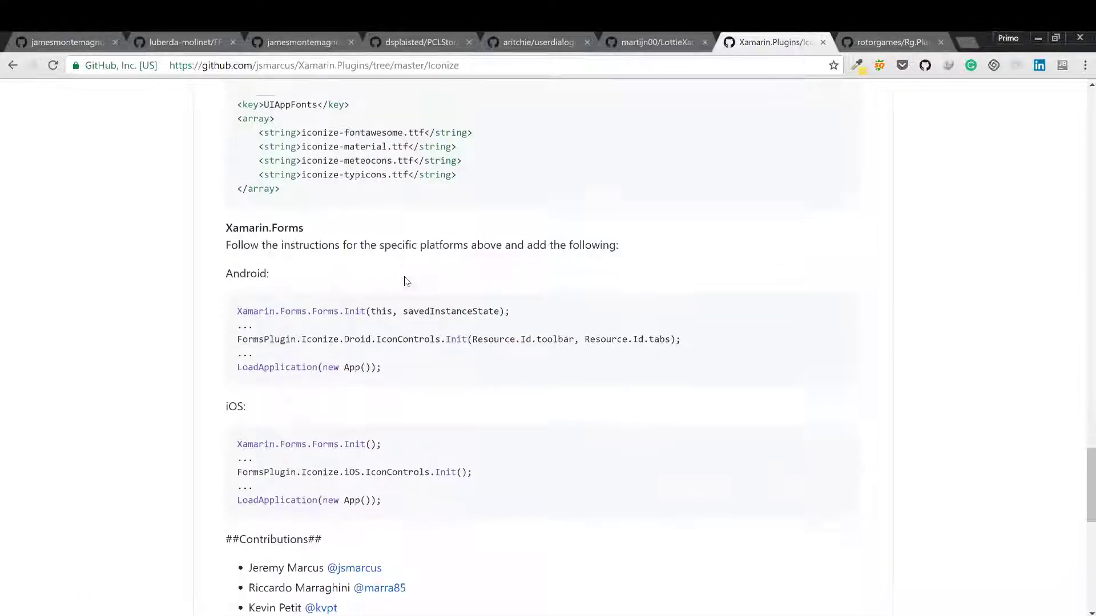
scroll("down", 3)
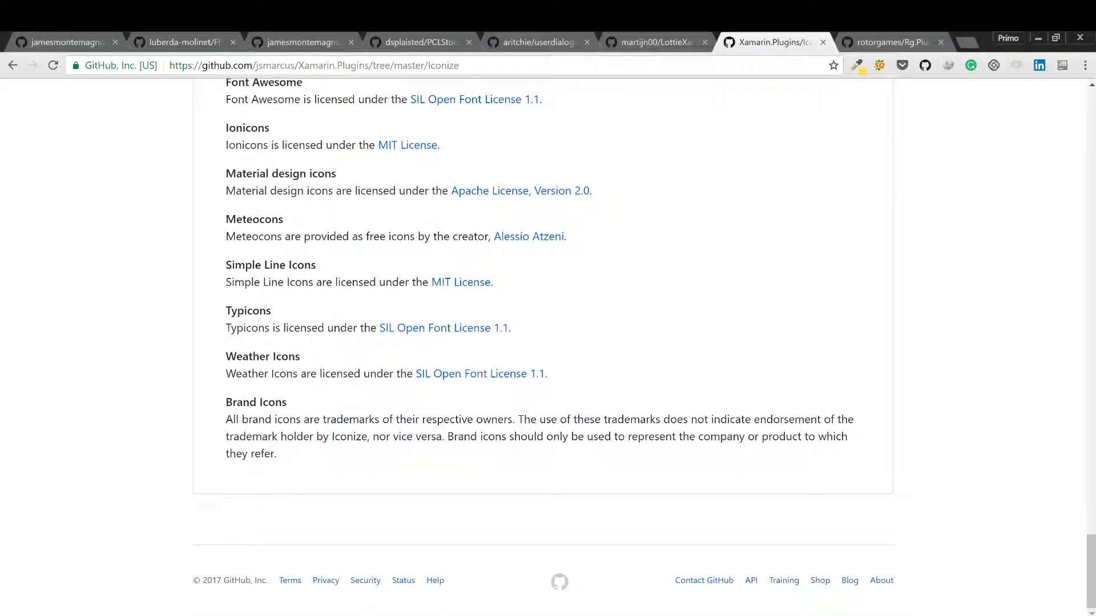
scroll("up", 3)
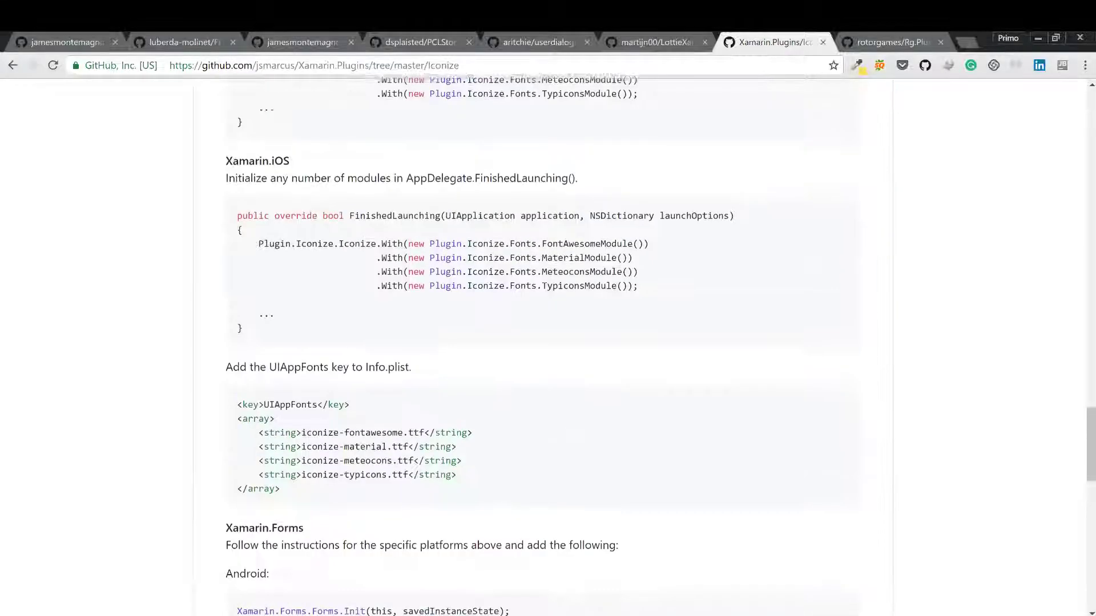
scroll("up", 3)
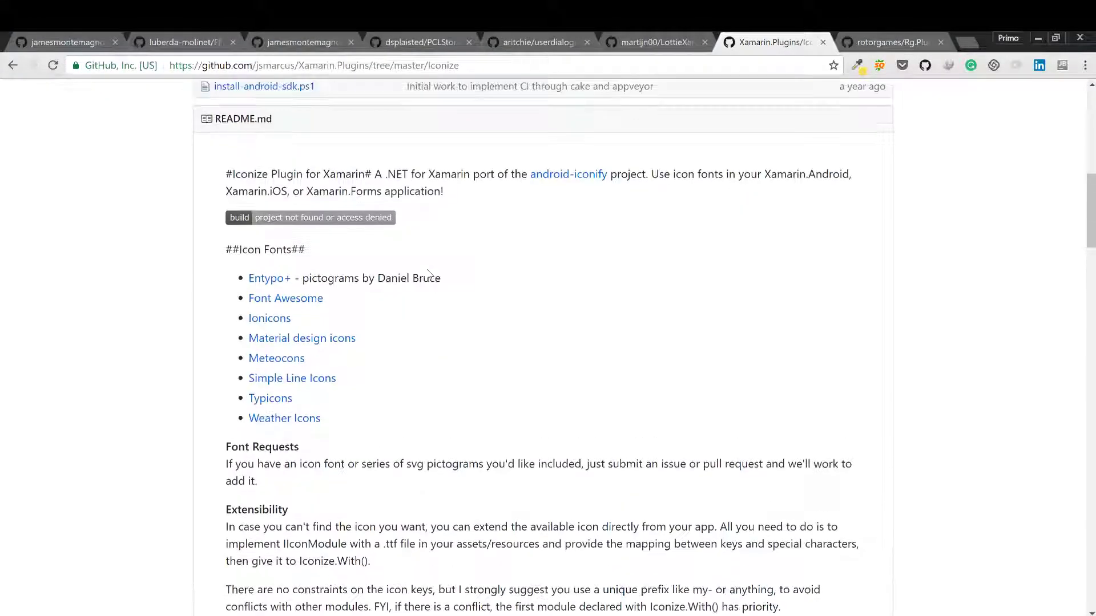
Read the Rg.Plugins.Popup README through platforms and initialization, then return to the top.
left_click(891, 42)
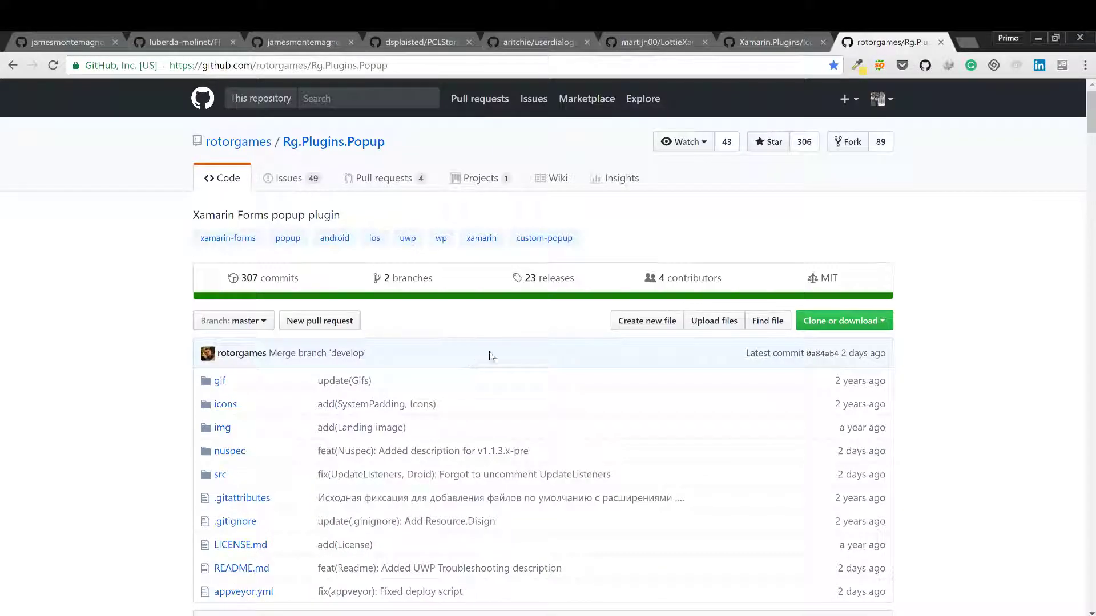
mouse_move(565, 374)
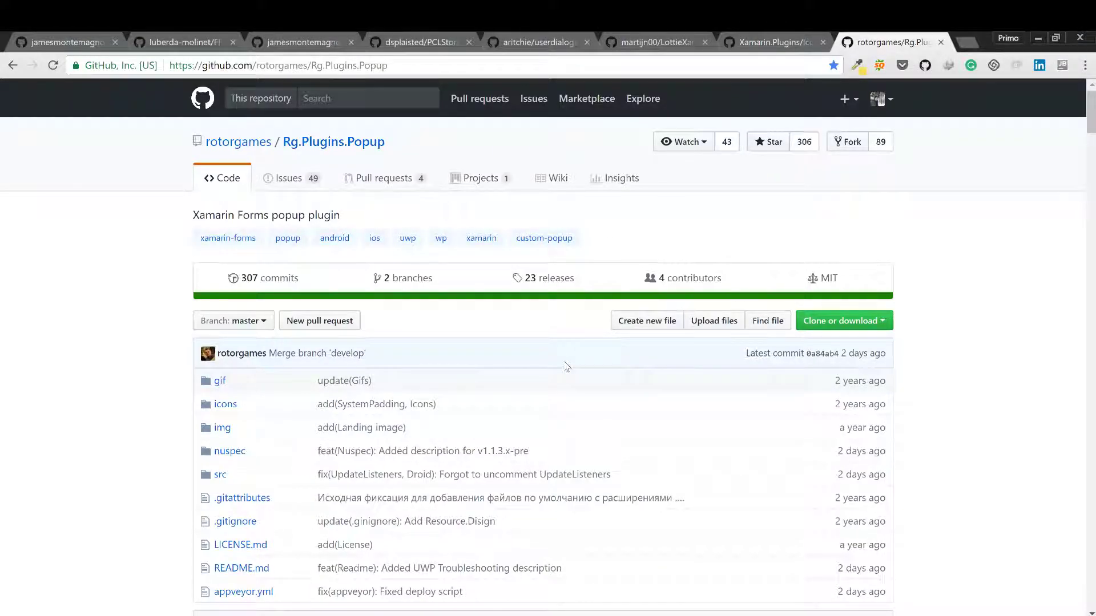
scroll("down", 3)
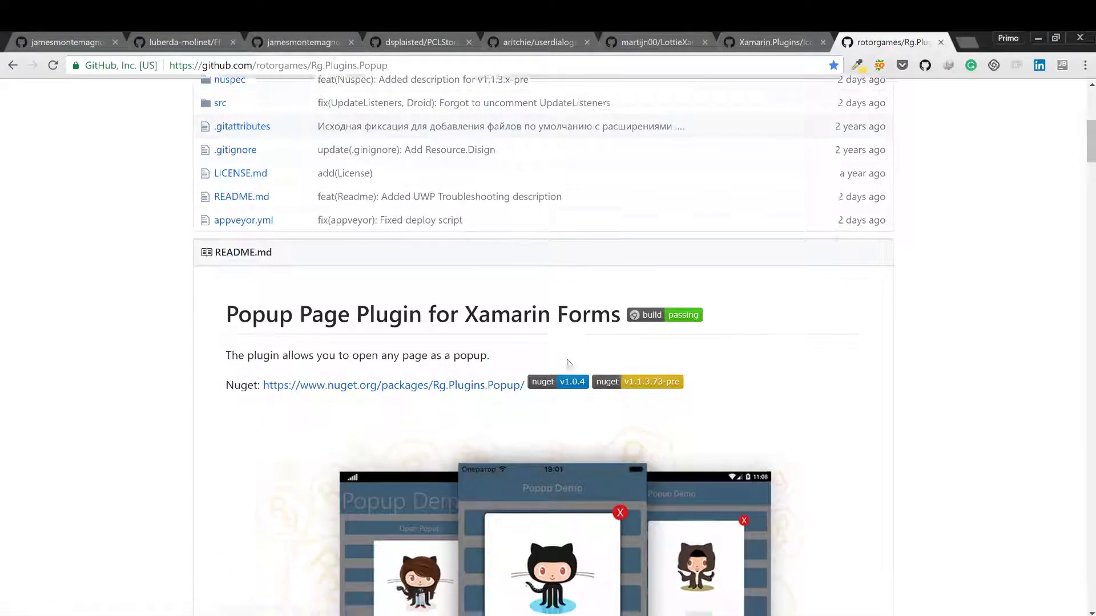
scroll("down", 3)
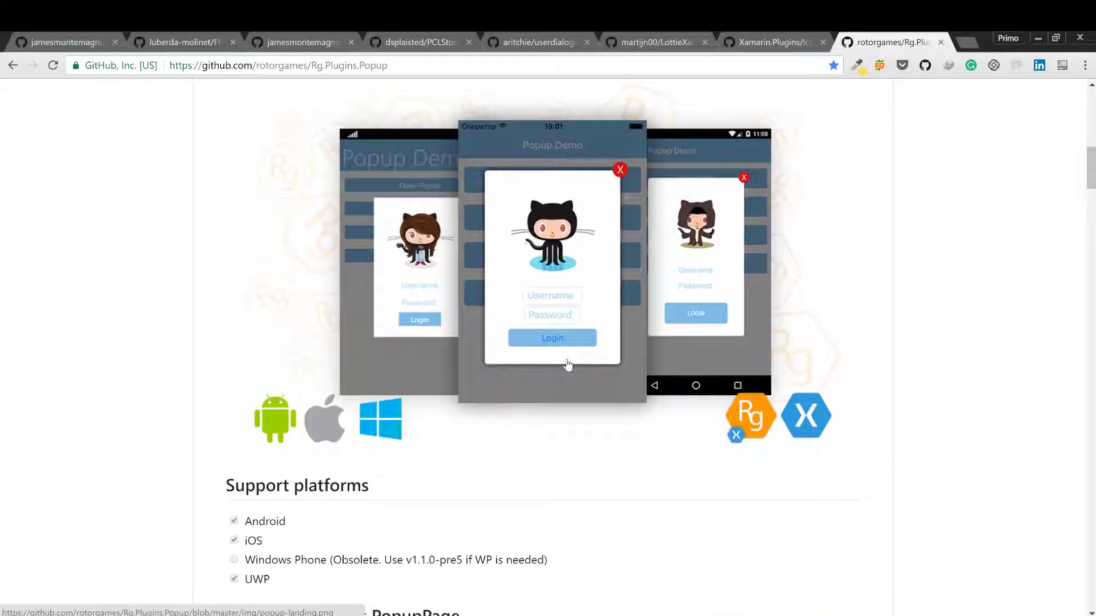
mouse_move(570, 363)
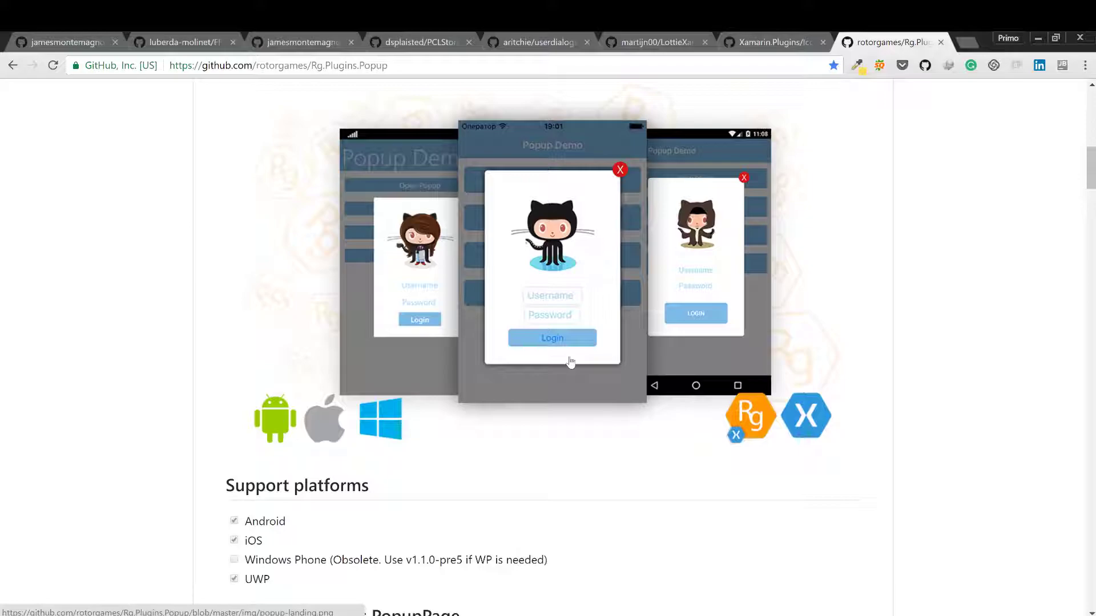
scroll("down", 3)
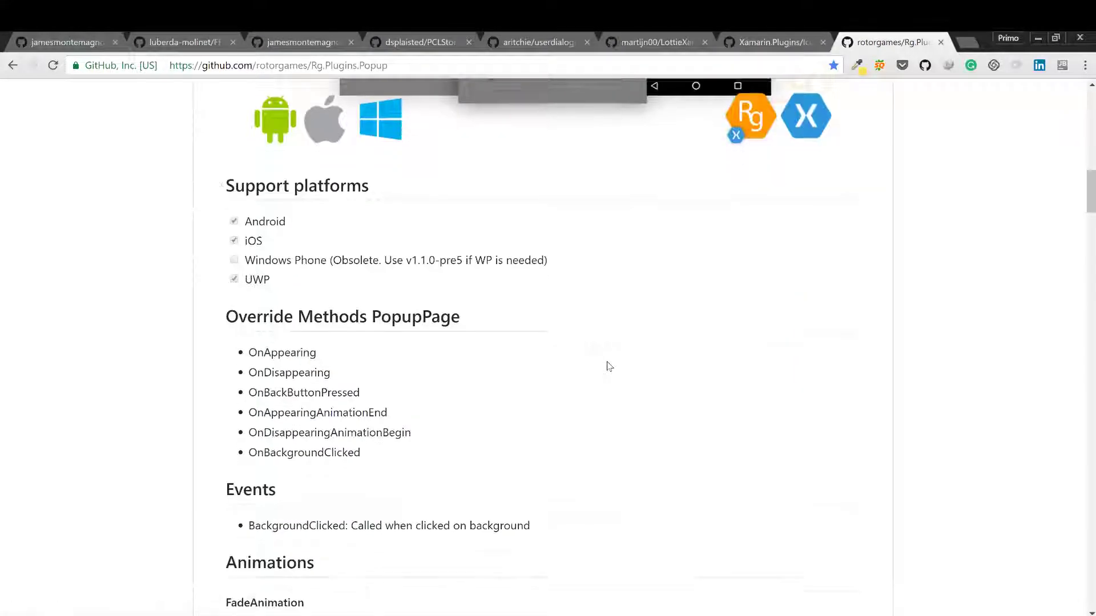
scroll("down", 3)
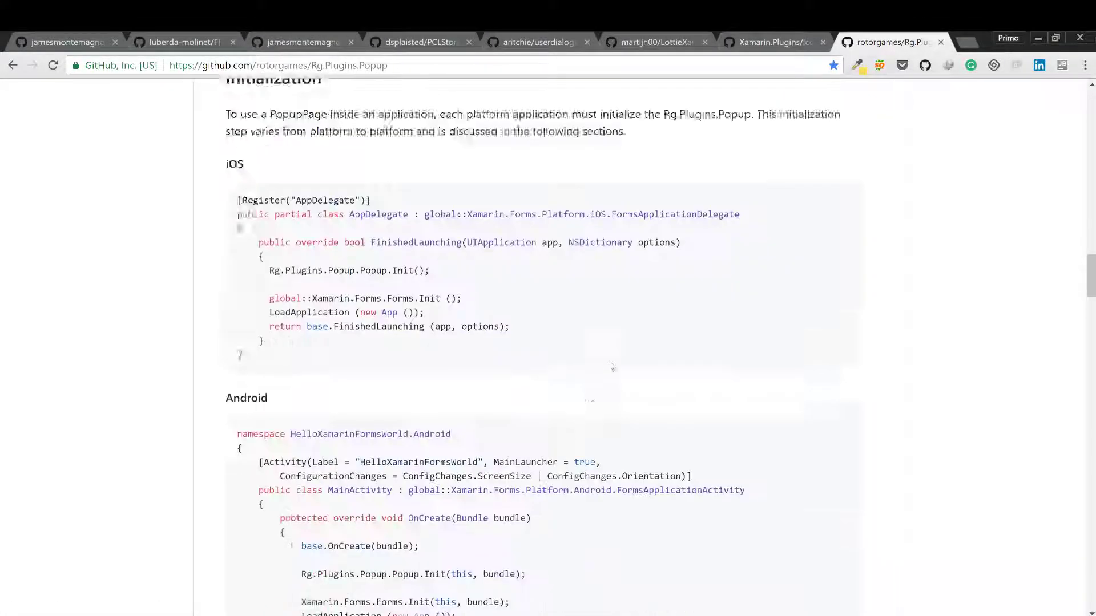
scroll("up", 3)
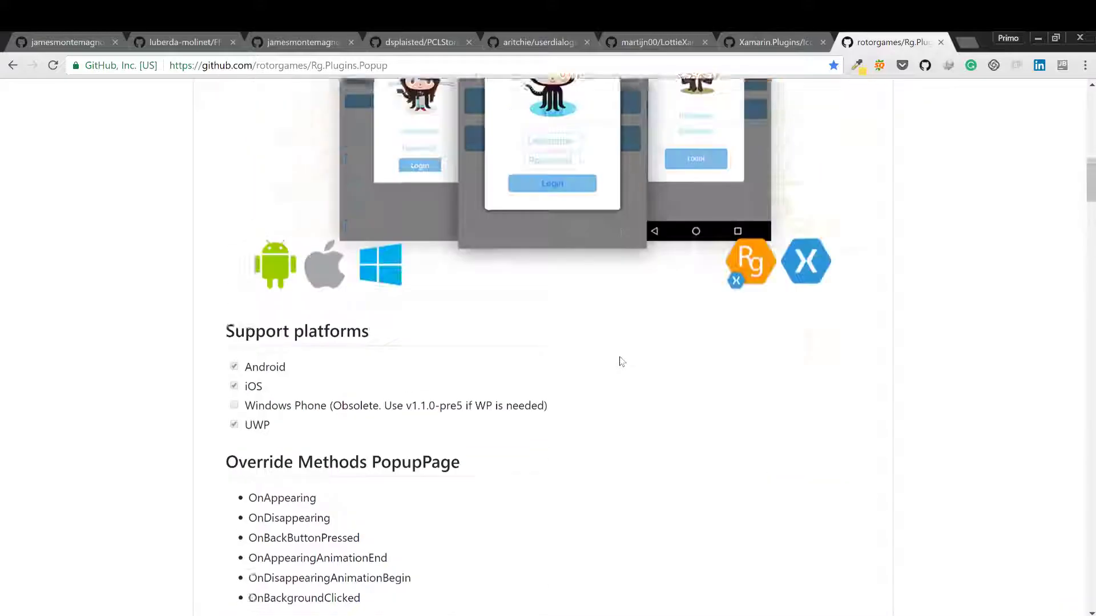
scroll("up", 3)
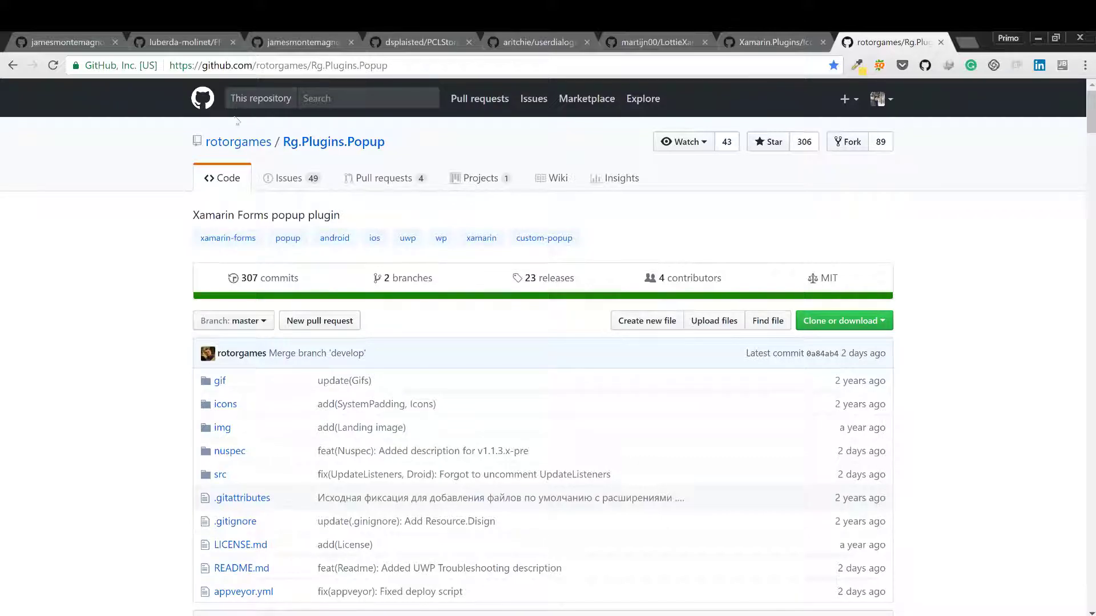
Return to the ConnectivityPlugin repository page on the first tab.
left_click(63, 42)
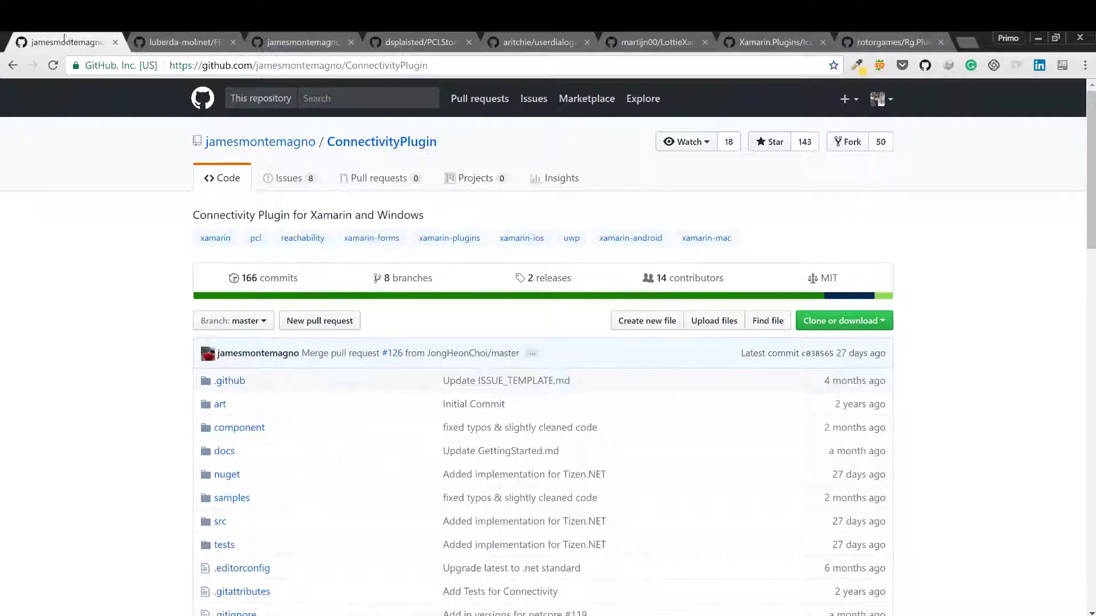